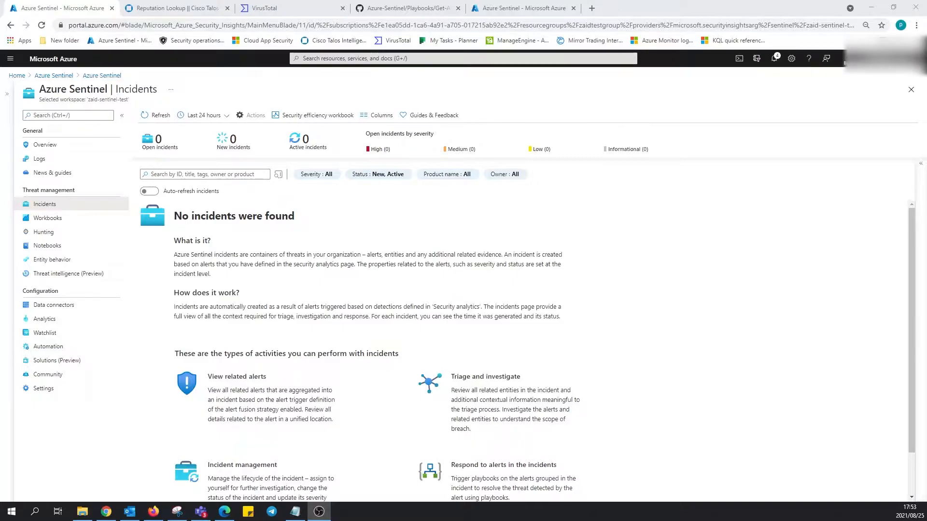
mouse_move(688, 132)
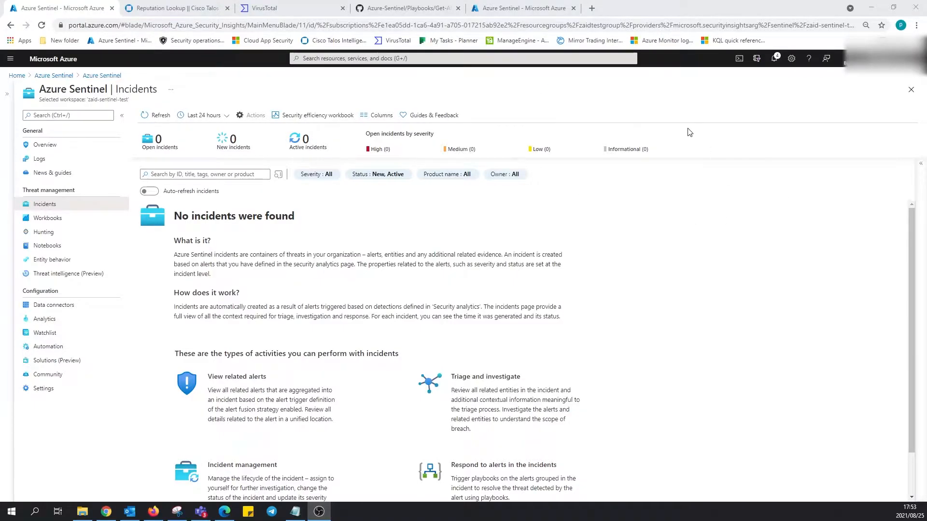
mouse_move(512, 270)
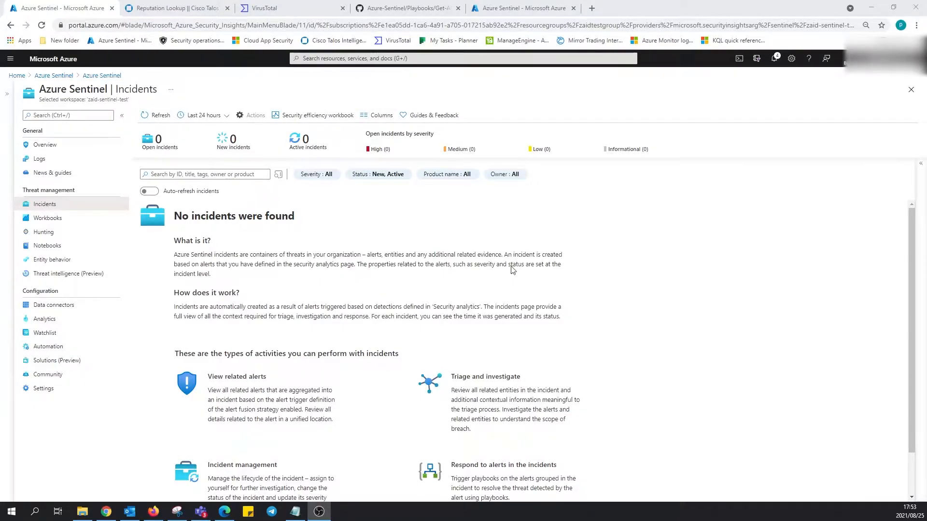
mouse_move(629, 240)
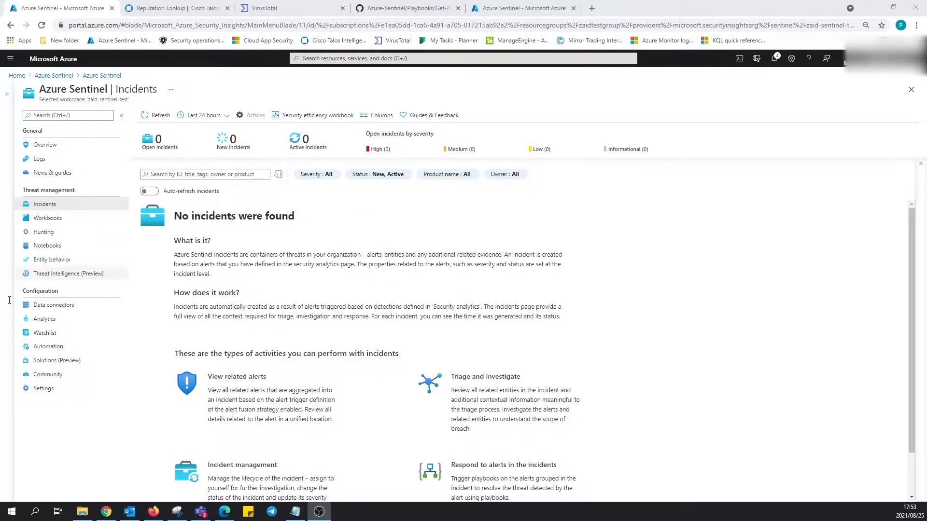
mouse_move(113, 318)
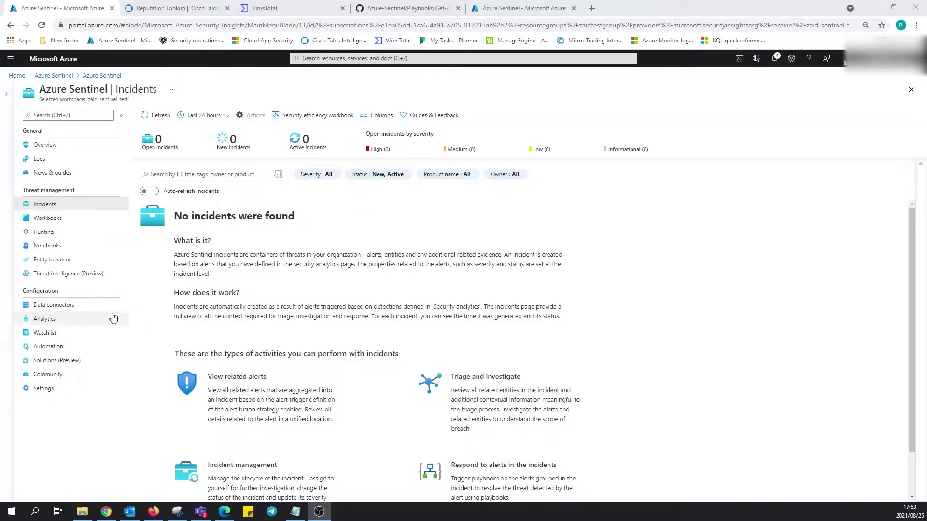
mouse_move(91, 324)
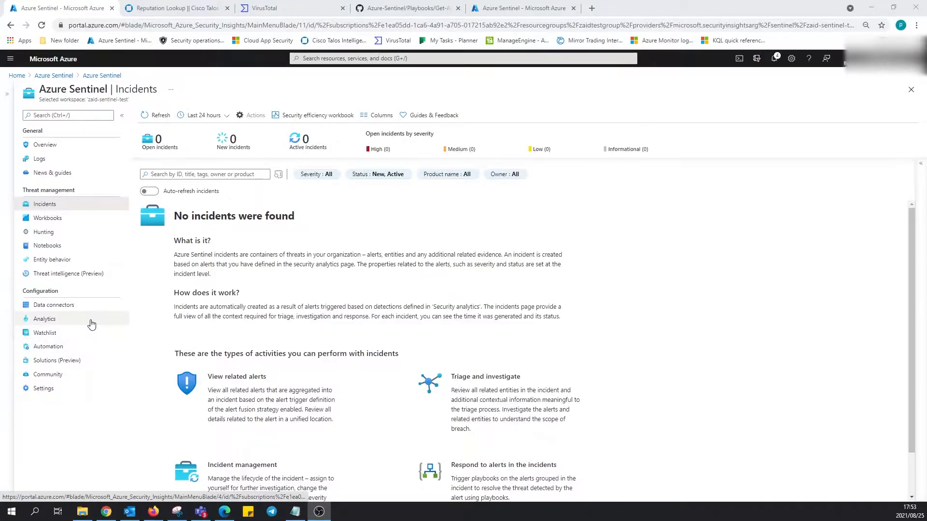
mouse_move(87, 324)
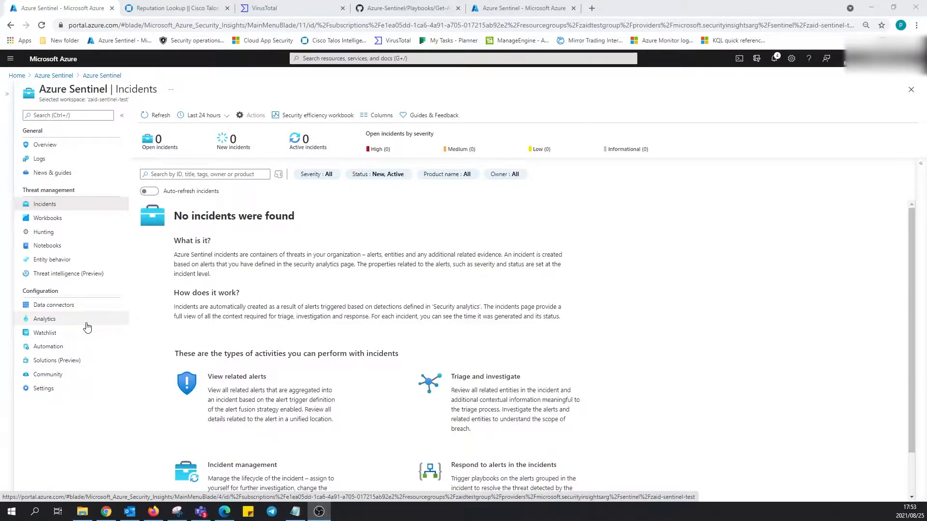
Show the Analytics rules list and the Create menu for a new rule.
click(45, 319)
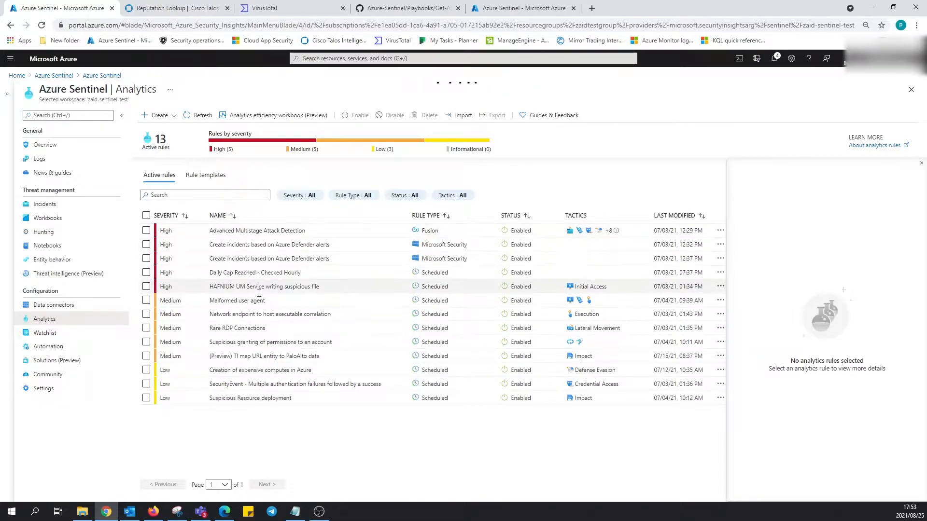
mouse_move(258, 447)
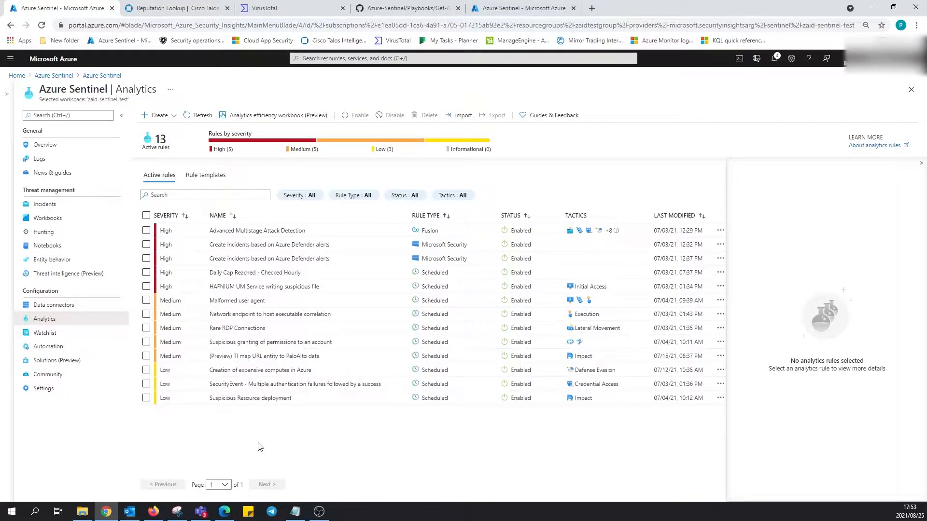
mouse_move(235, 92)
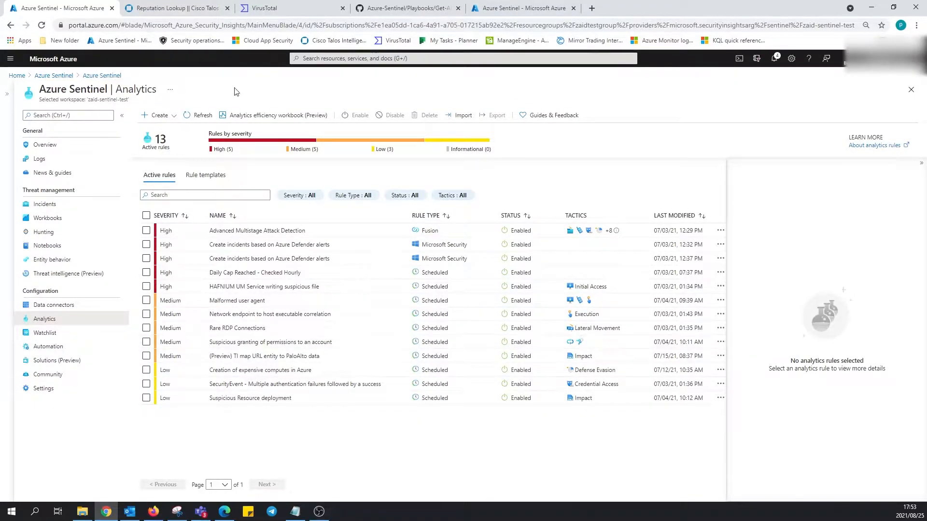
click(159, 115)
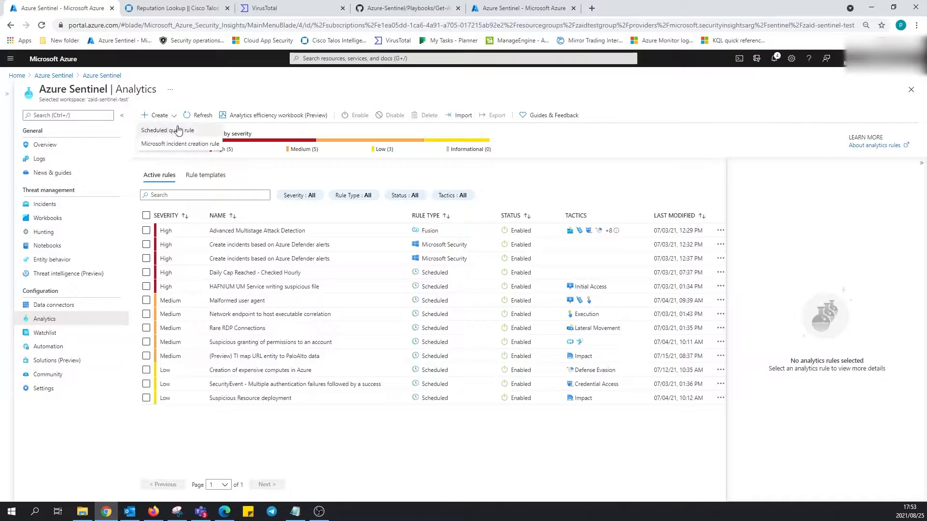
mouse_move(190, 134)
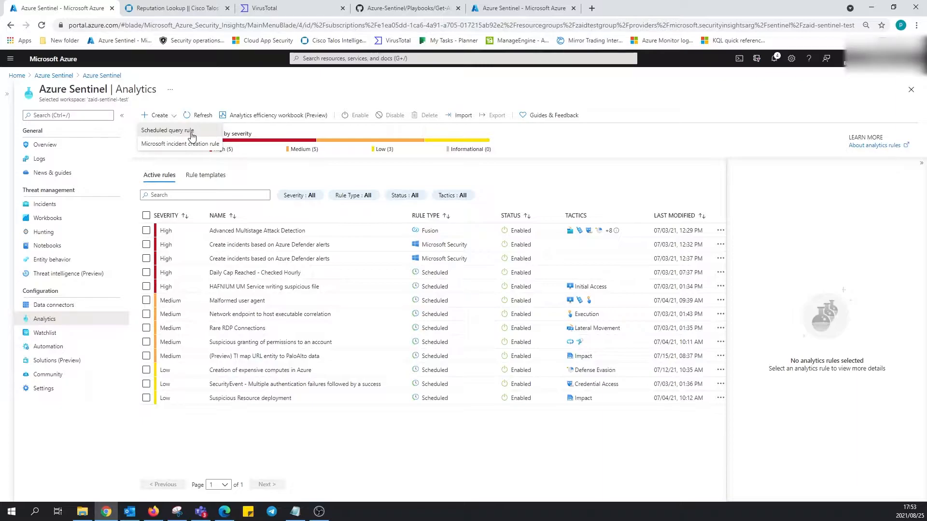
Start a scheduled query rule named 'Sign in from PLug-IT'.
click(167, 130)
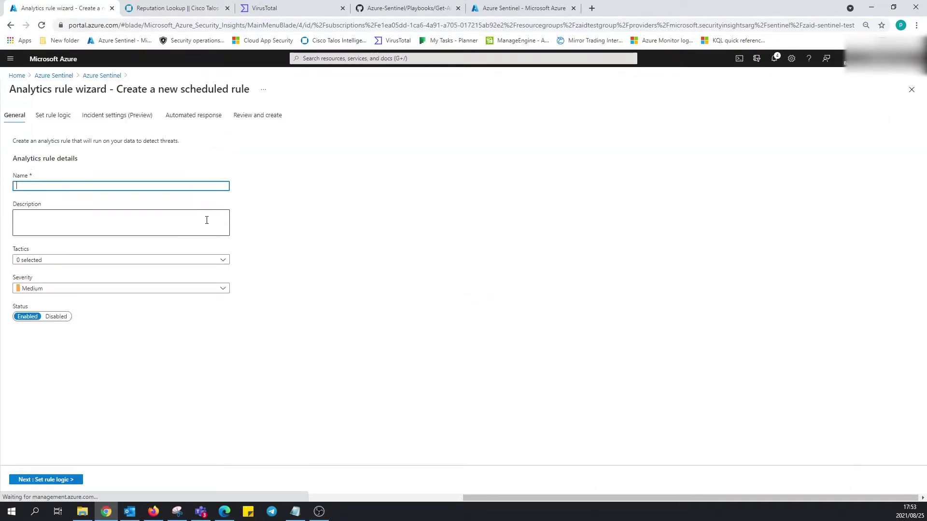
text(Test)
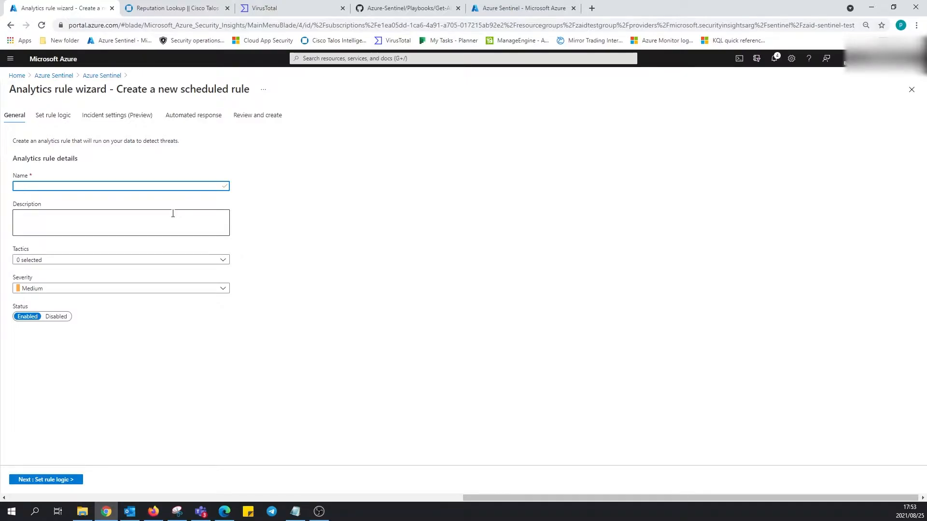
text(Sign in)
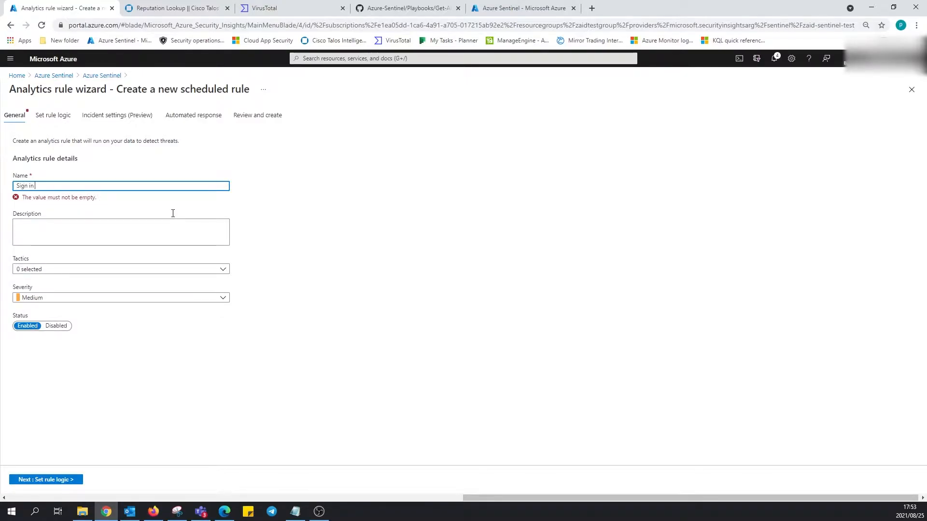
text(from PLug)
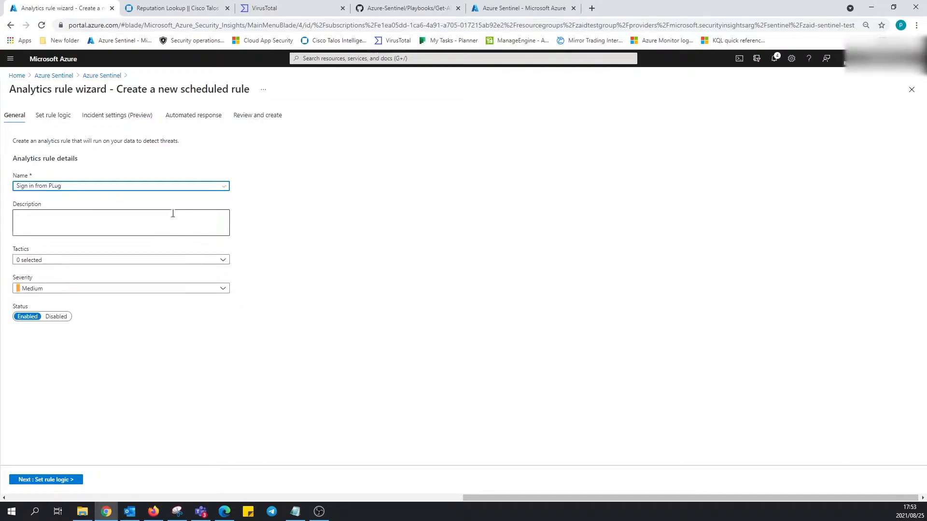
text(-IT)
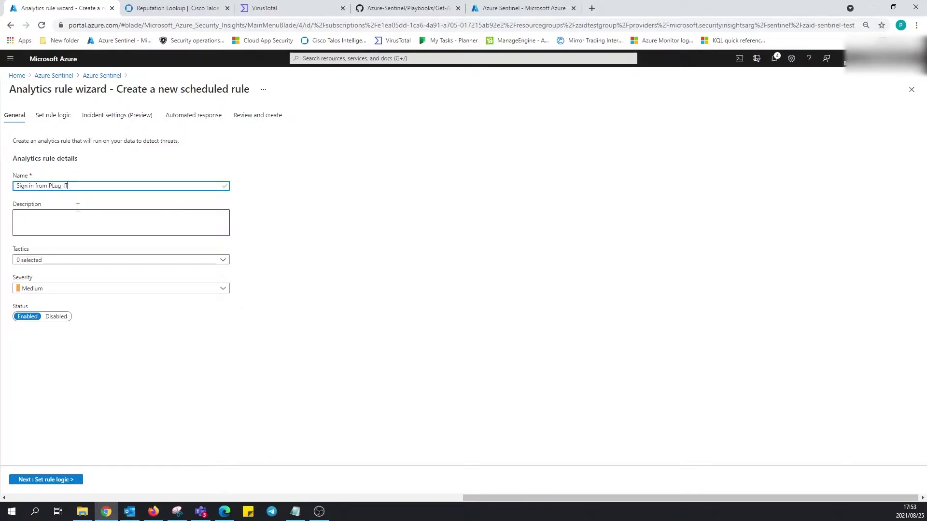
Describe the rule: 'Hey you, yes you, an alert triggered. Do something'.
click(121, 222)
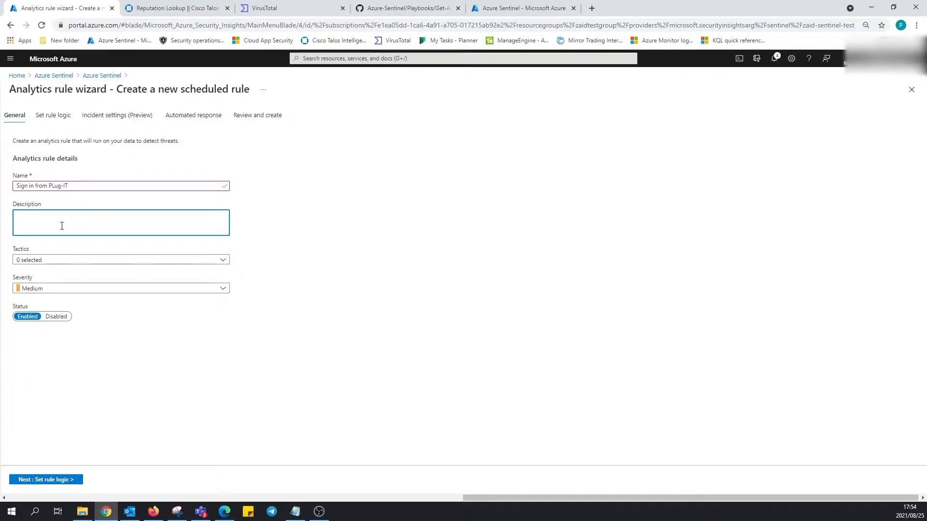
text(H)
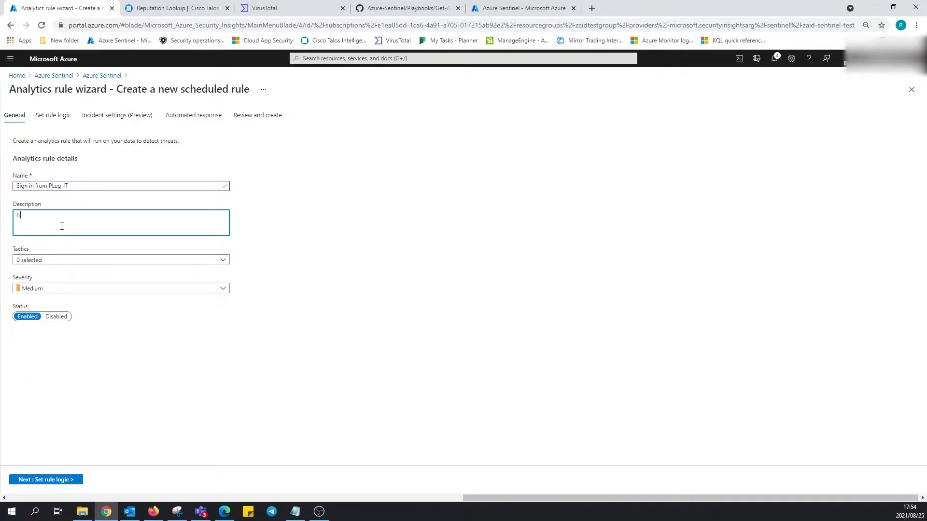
text(ey you)
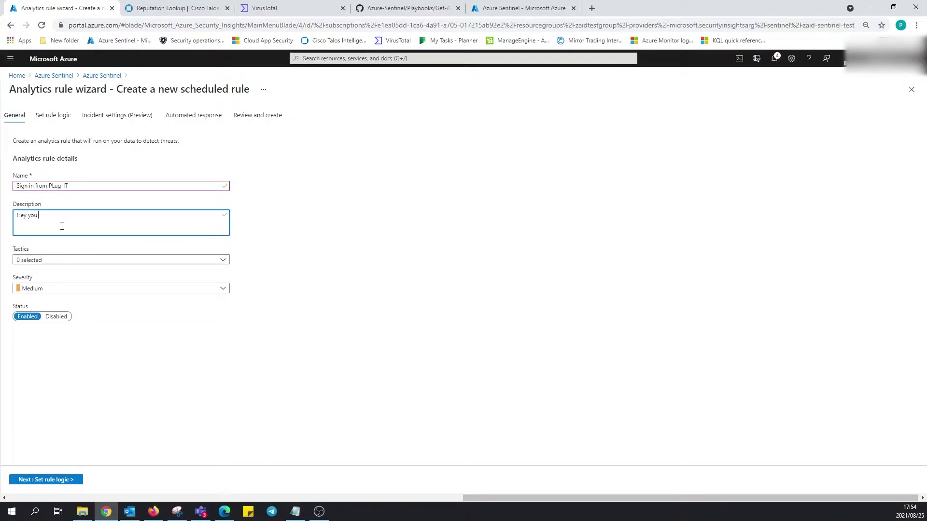
text(, yes you , an)
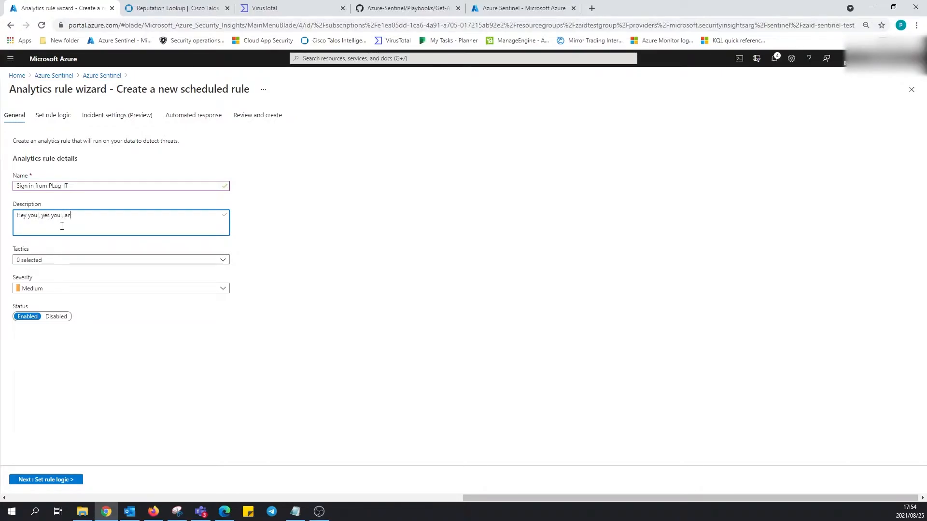
text(laet tr)
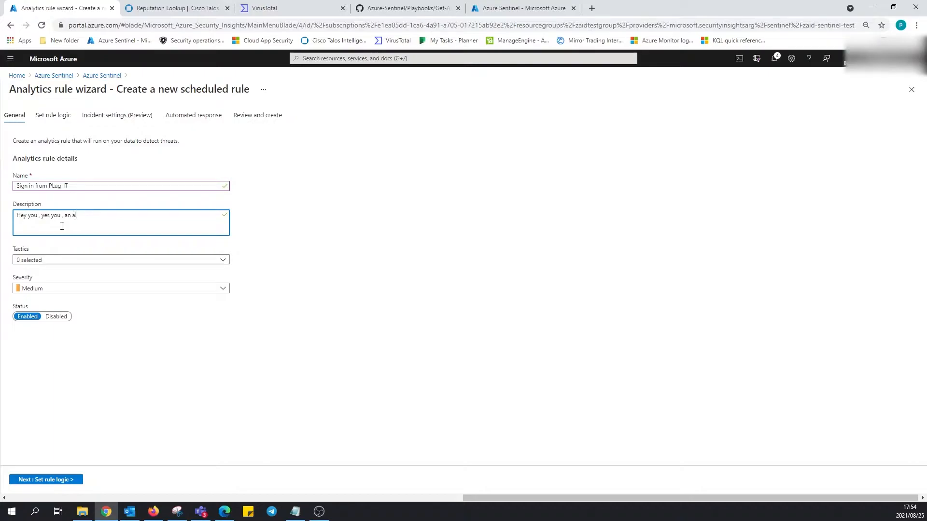
text(lert triggerd)
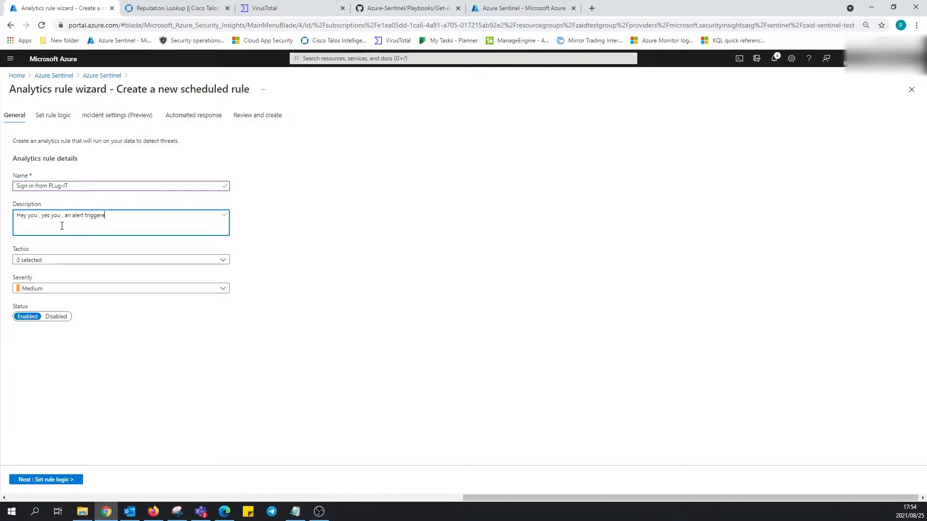
text(. Do something)
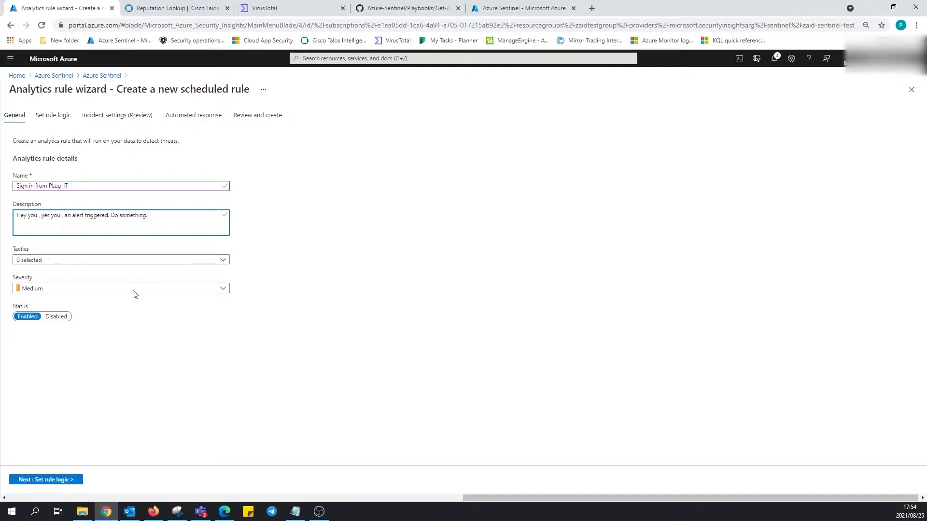
Assign the Initial Access tactic and keep severity Medium with status Enabled.
click(121, 259)
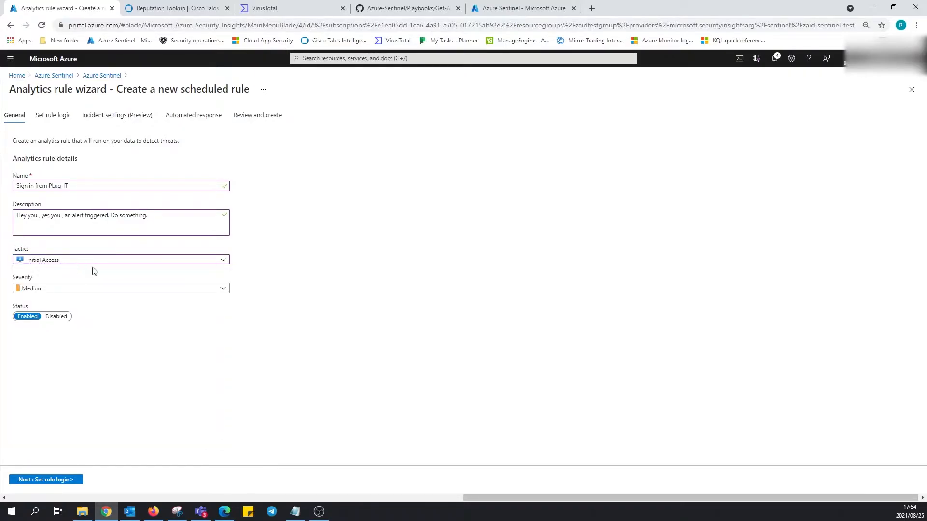
mouse_move(134, 266)
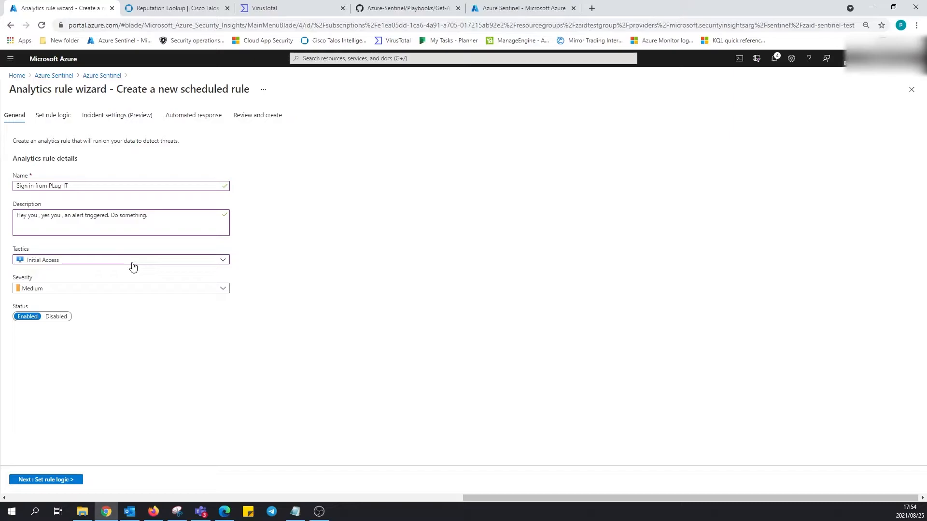
click(121, 259)
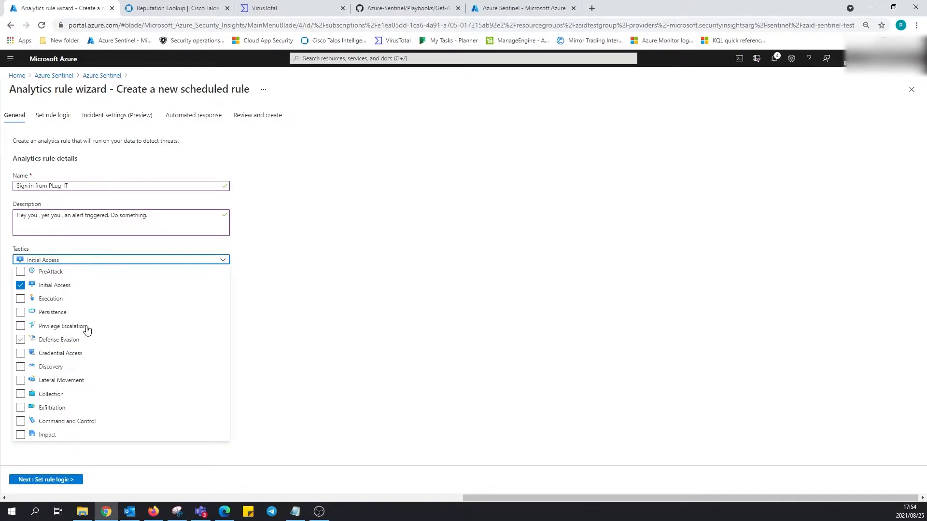
click(120, 259)
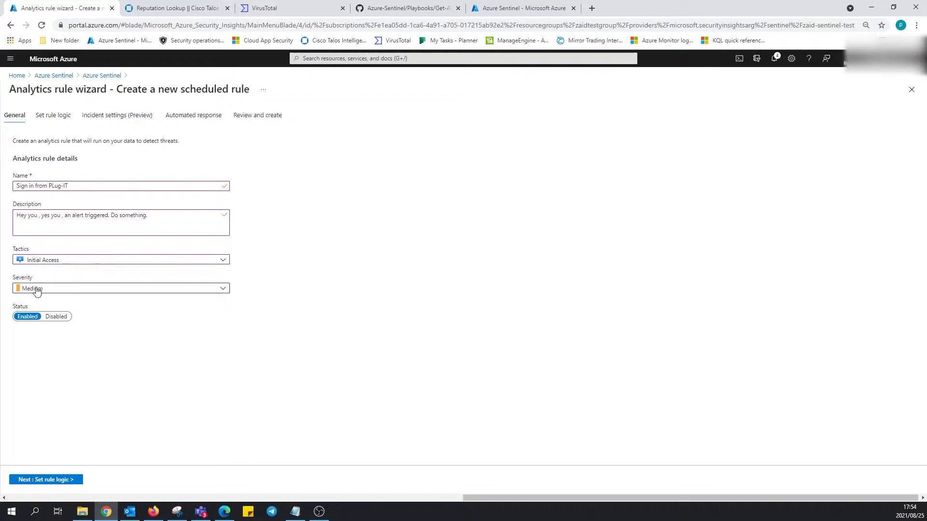
click(121, 289)
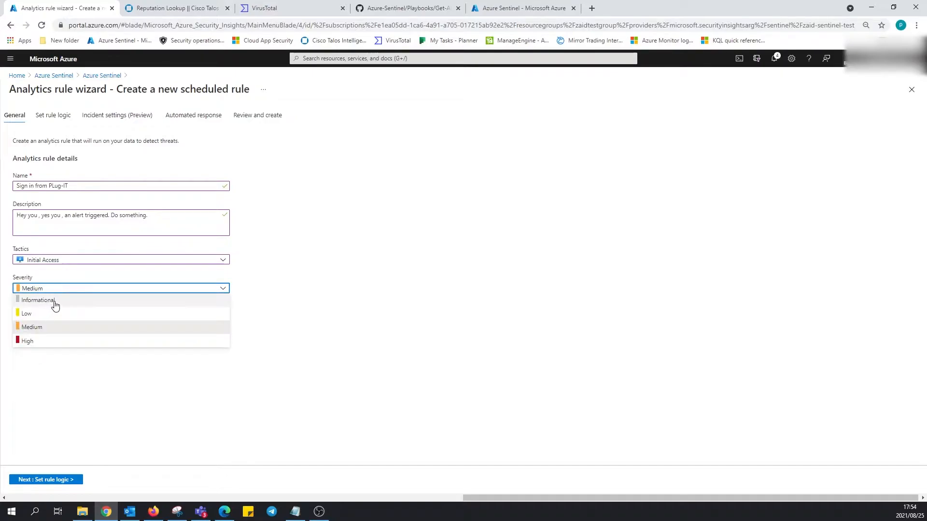
mouse_move(152, 360)
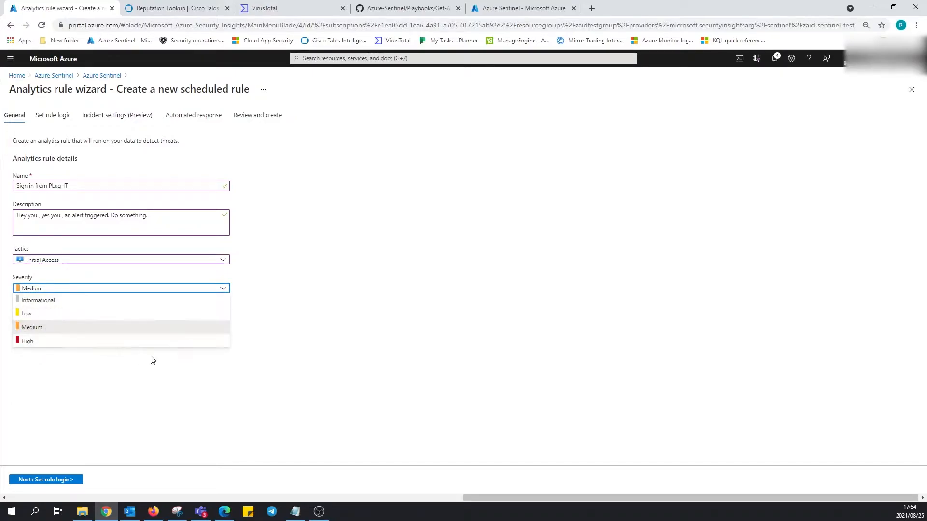
click(31, 327)
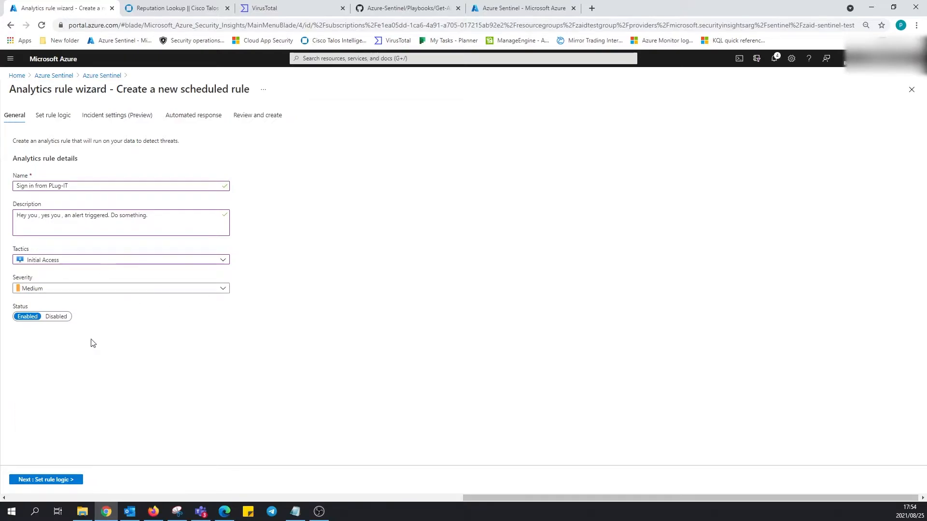
mouse_move(82, 328)
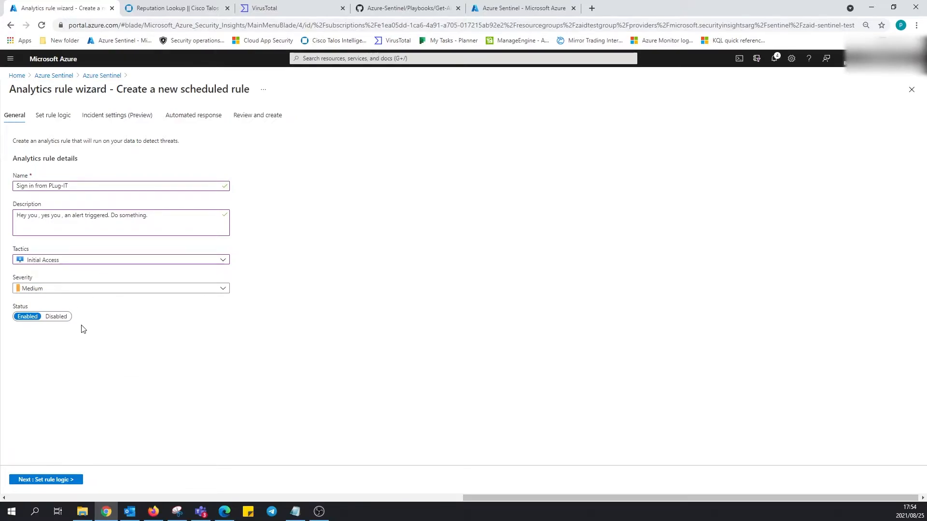
mouse_move(46, 479)
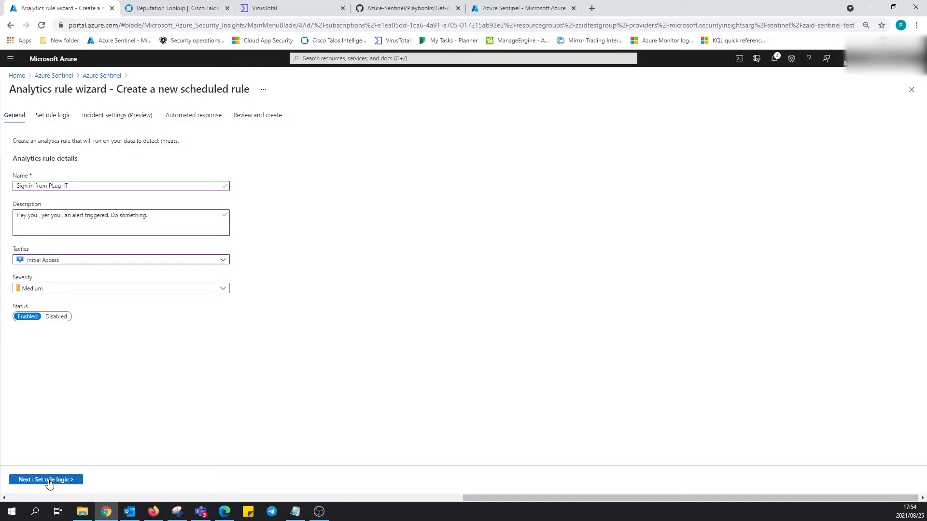
mouse_move(70, 479)
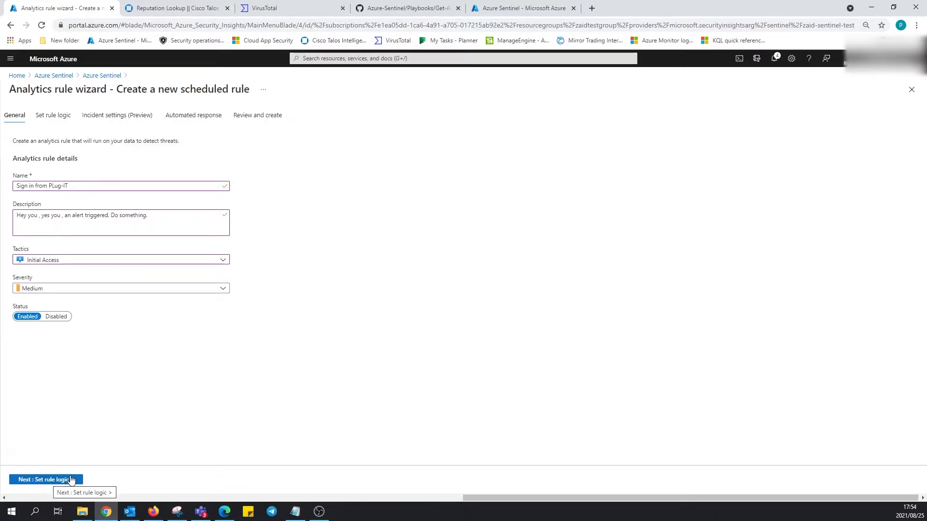
Write the KQL query filtering SigninLogs by UserPrincipalName and ResultType == "0".
click(45, 479)
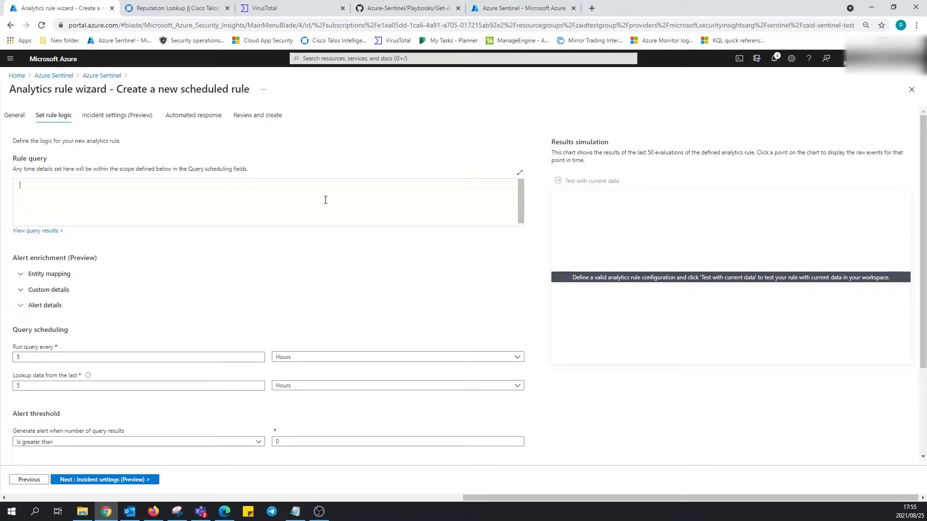
text(SigninLogs)
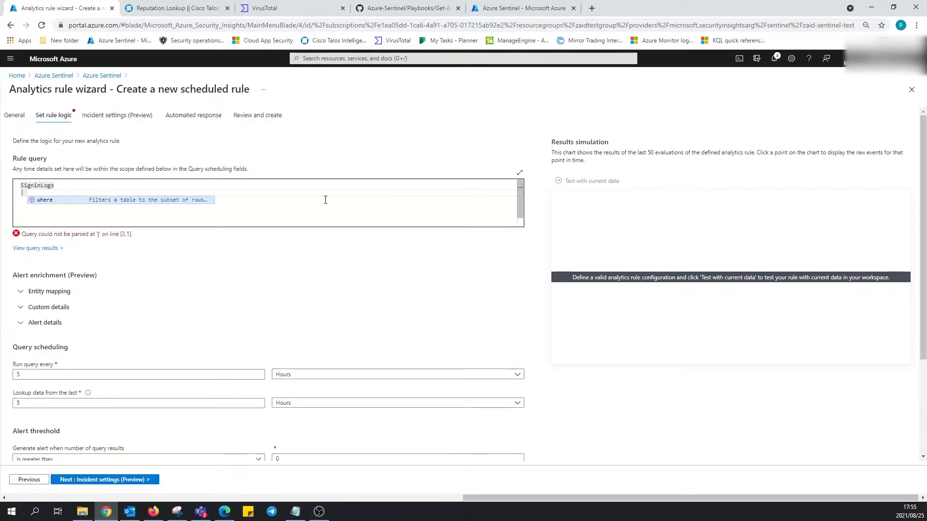
text(where UserPrincipalName)
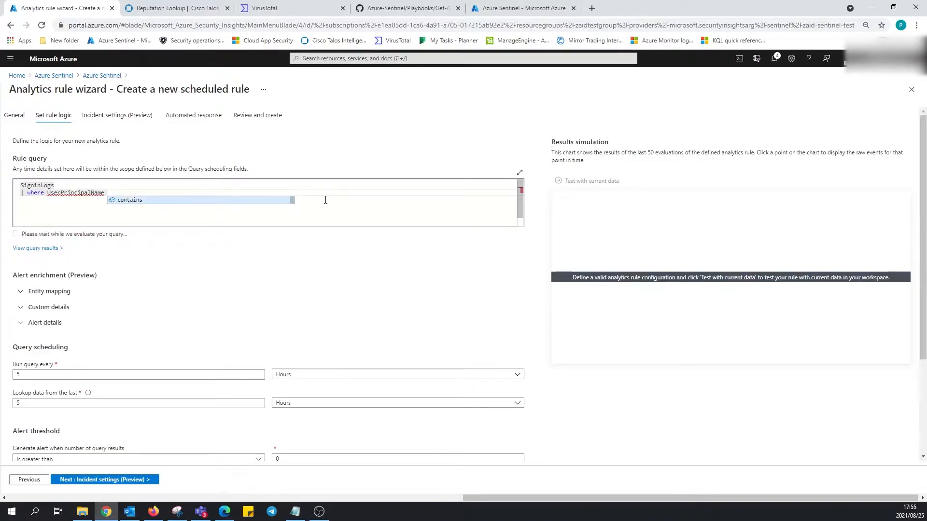
text(==)
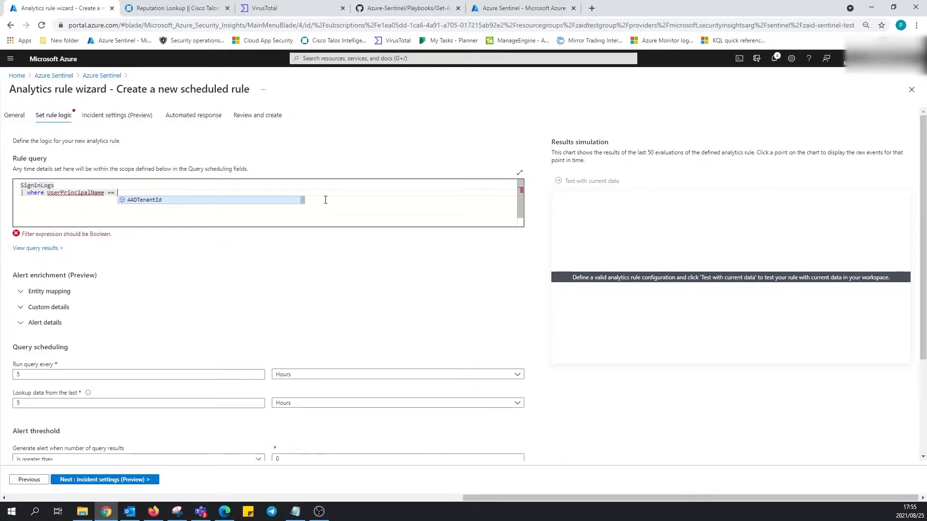
text("P)
text(|)
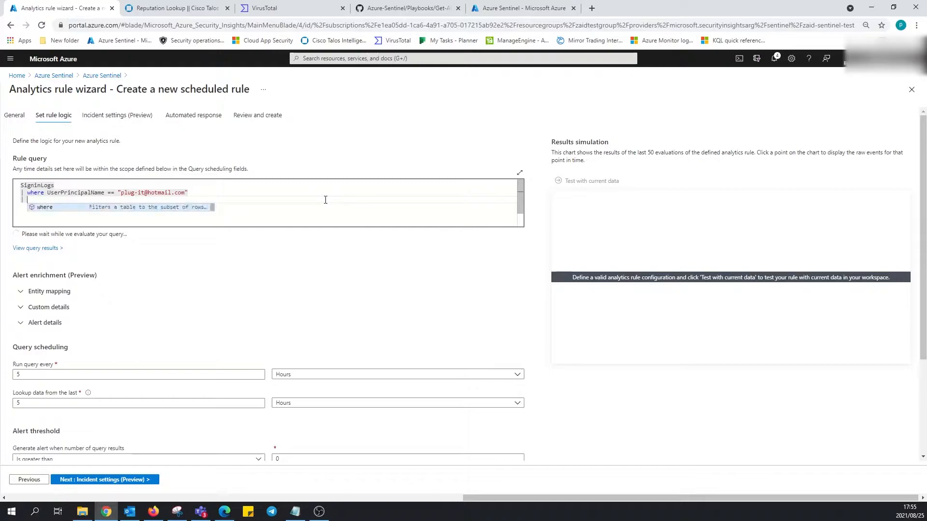
text(where)
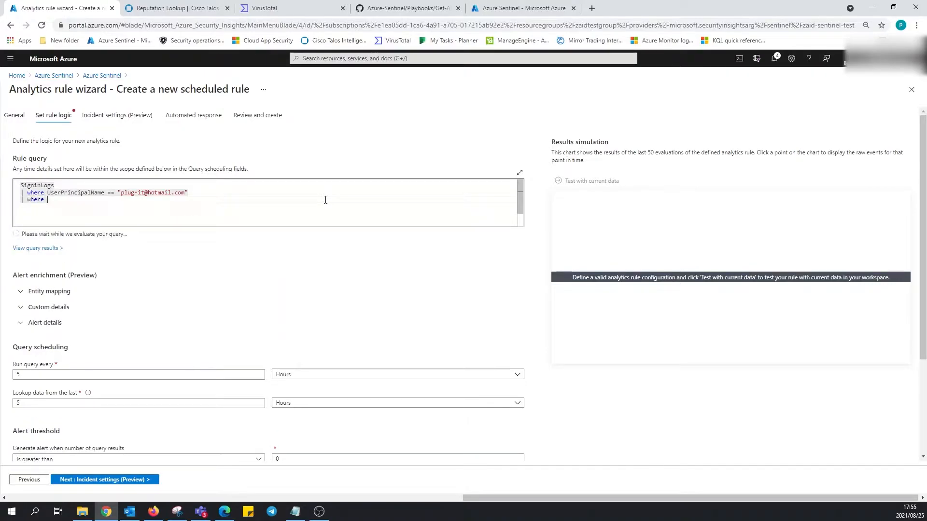
text(res)
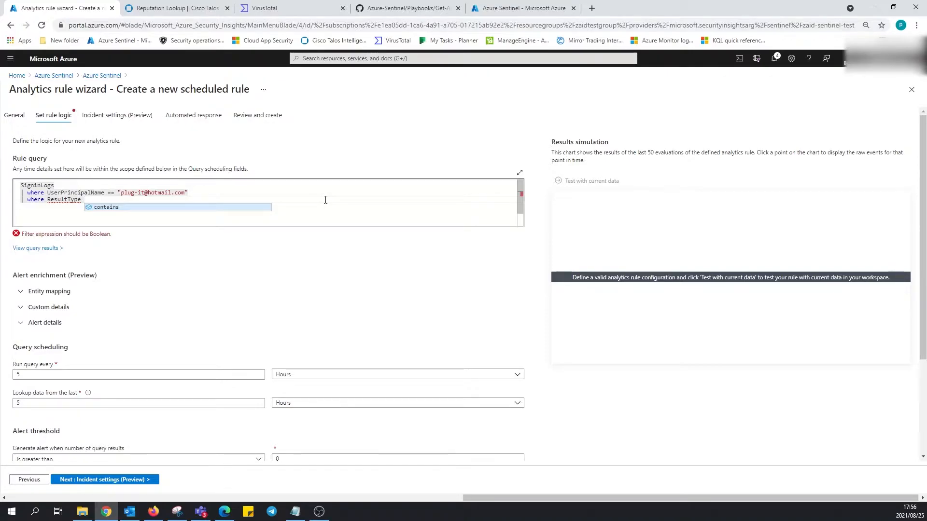
text(==)
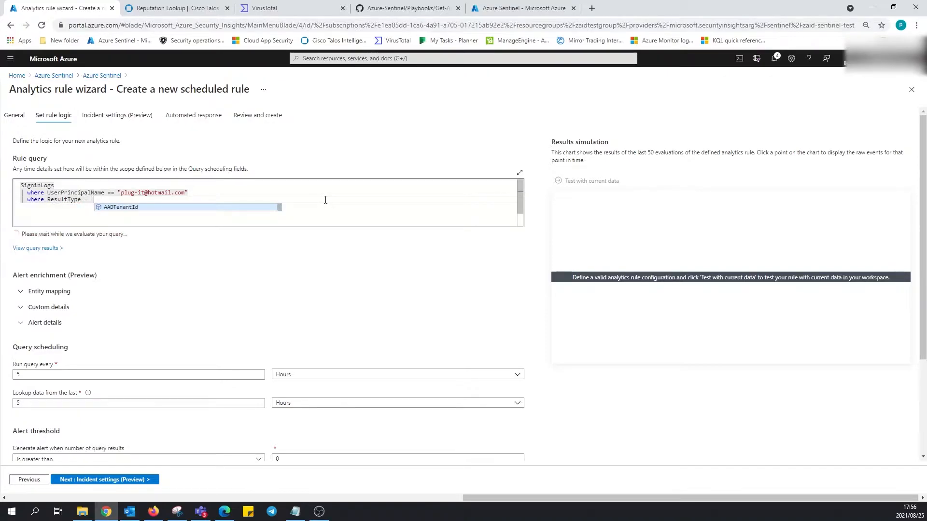
text("0")
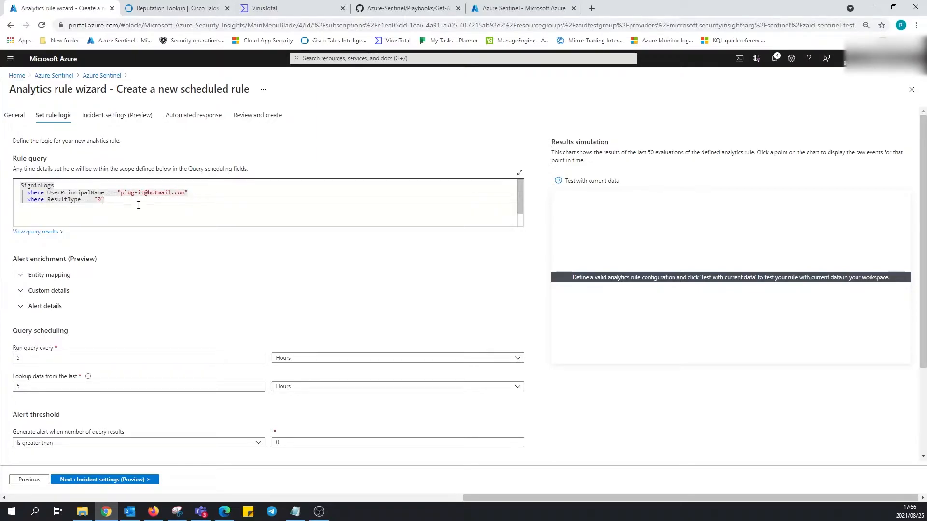
mouse_move(109, 200)
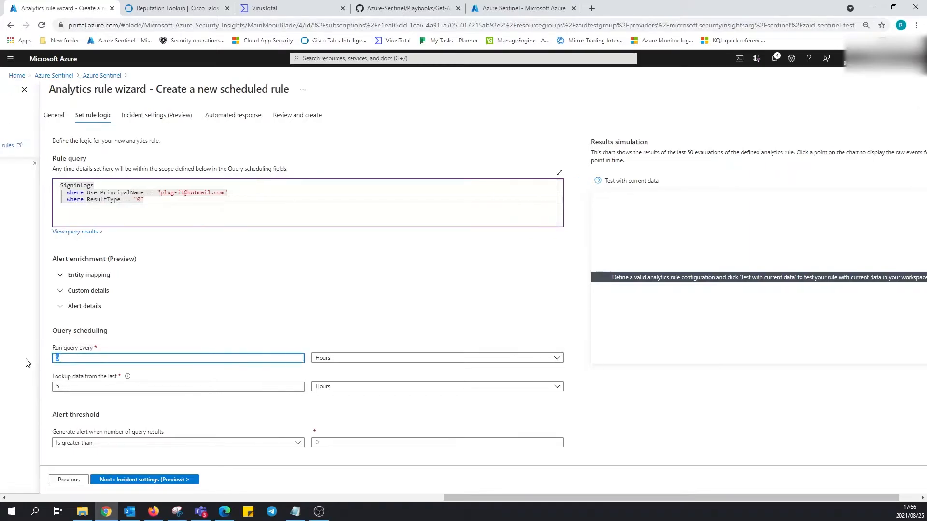
Schedule the query to run every 5 minutes over the last 10 minutes.
click(436, 358)
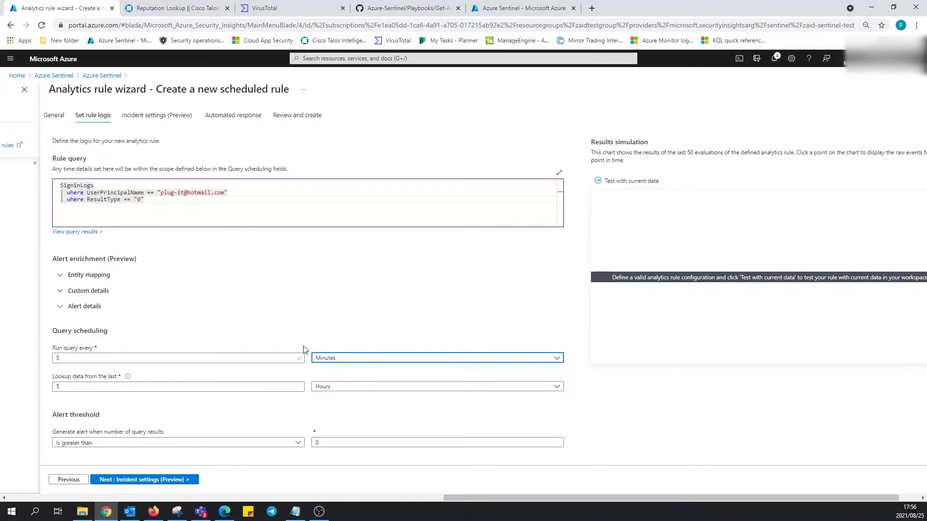
mouse_move(264, 354)
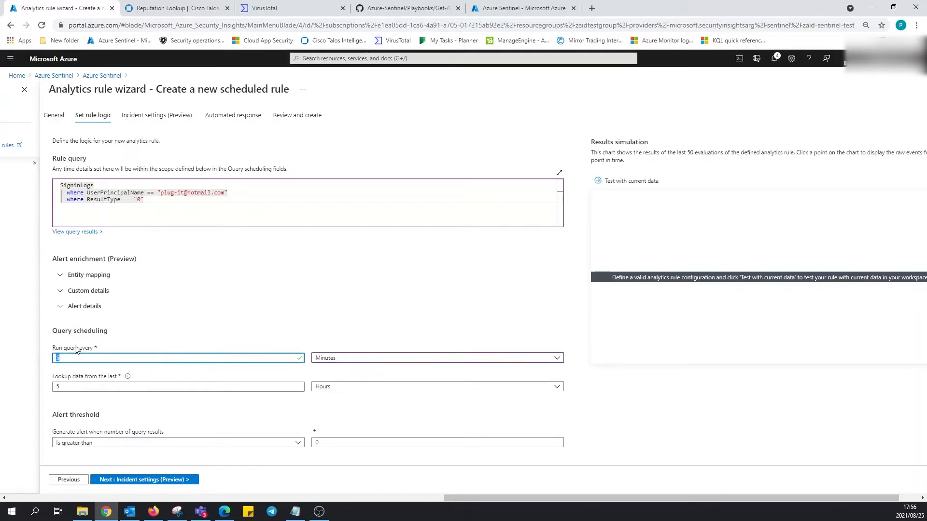
text(3)
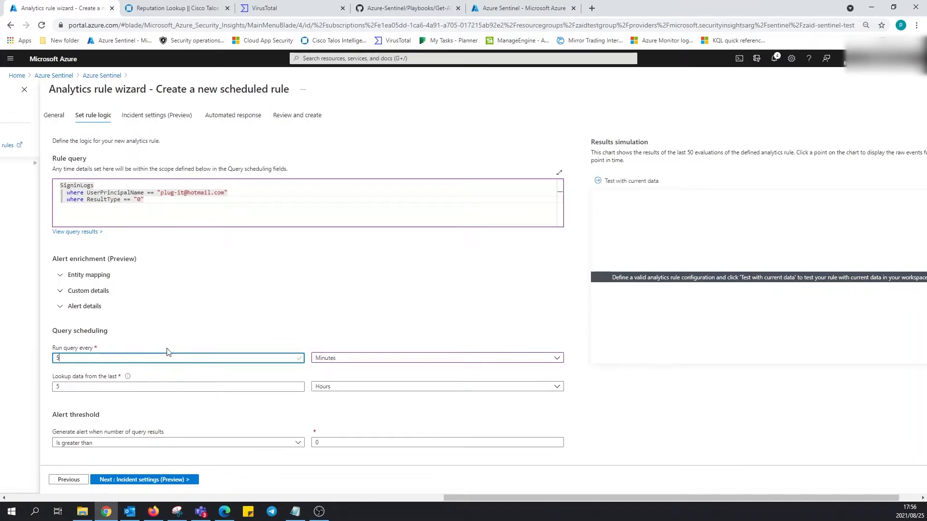
mouse_move(321, 396)
text(10)
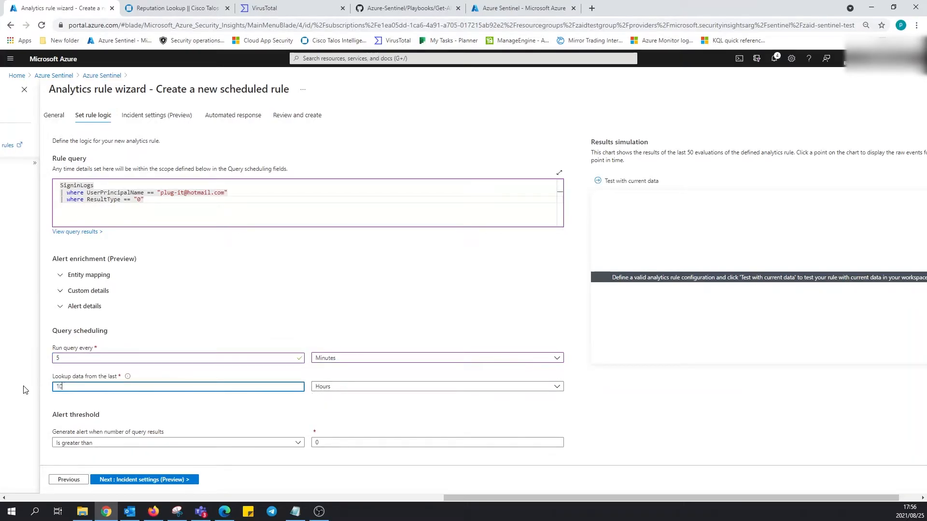
click(436, 386)
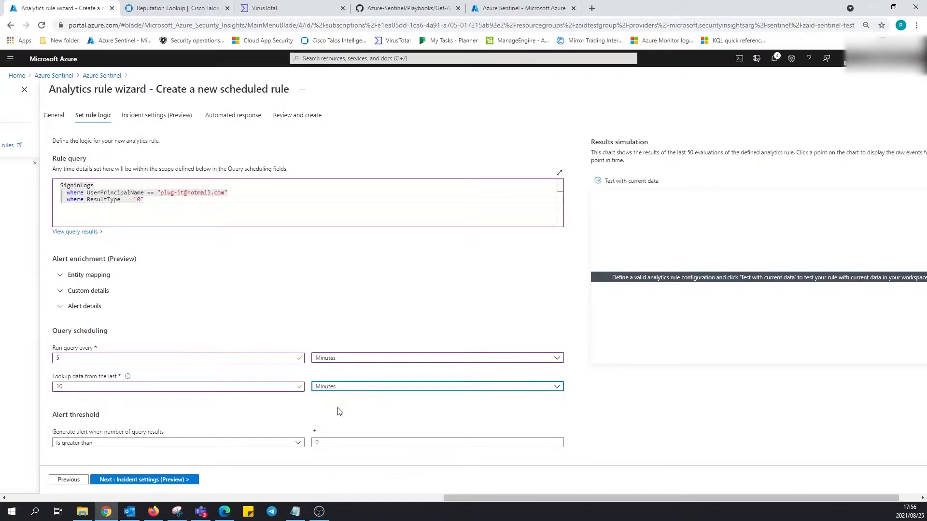
Group all events into one alert and suppress the query after an alert fires.
scroll(down, 3)
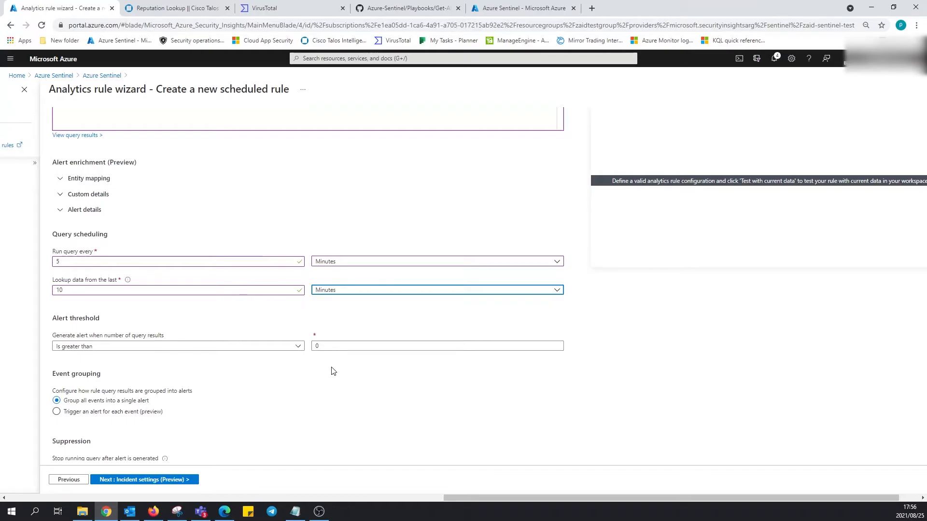
mouse_move(109, 317)
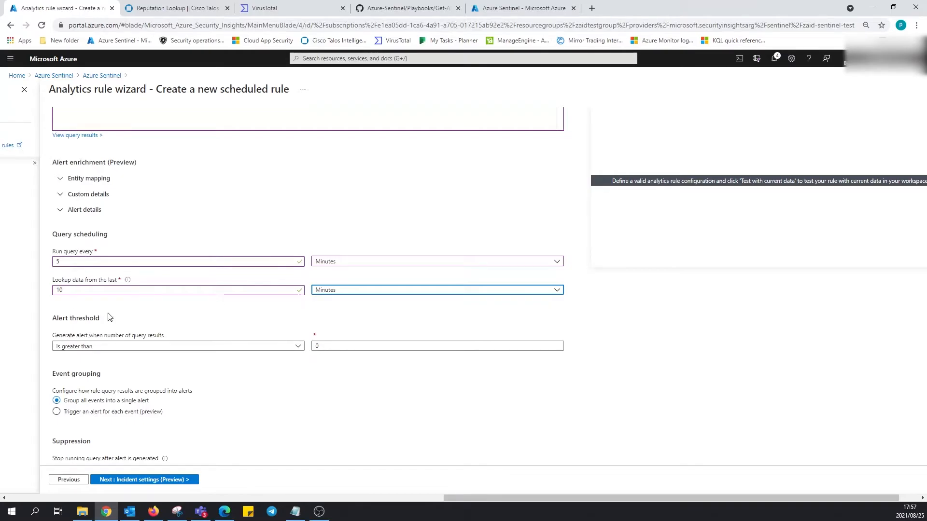
mouse_move(297, 363)
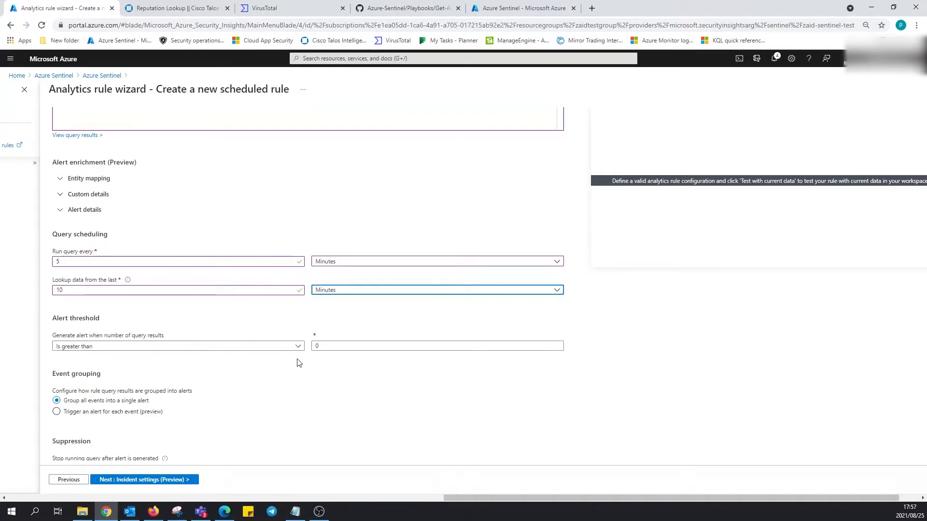
mouse_move(329, 362)
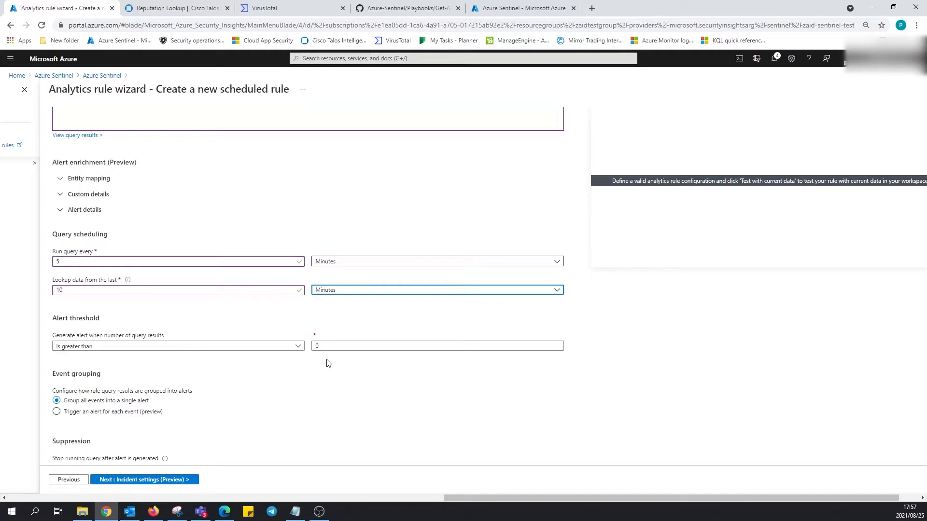
mouse_move(240, 393)
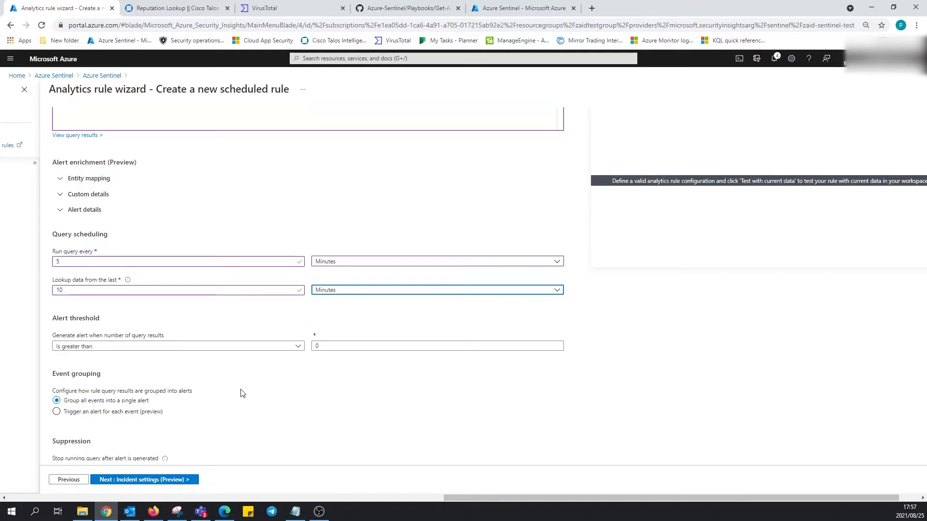
scroll(down, 3)
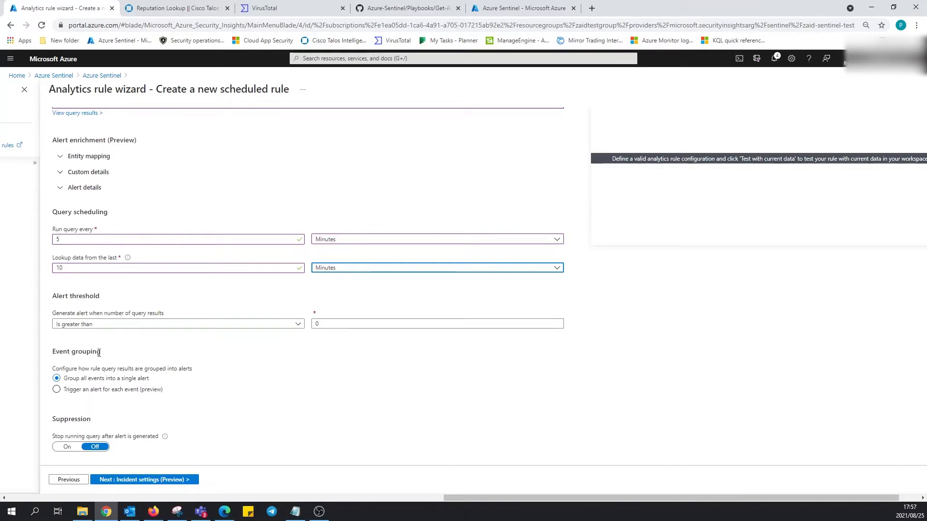
mouse_move(115, 377)
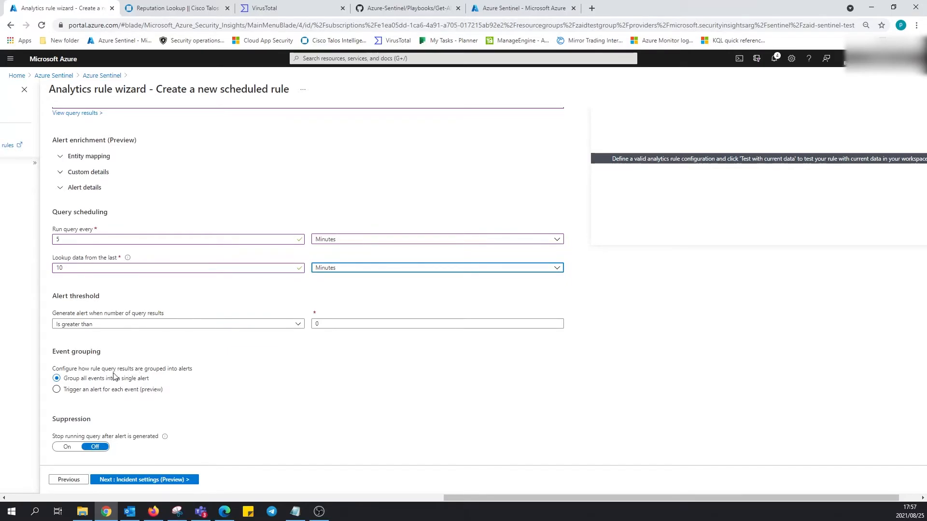
mouse_move(199, 376)
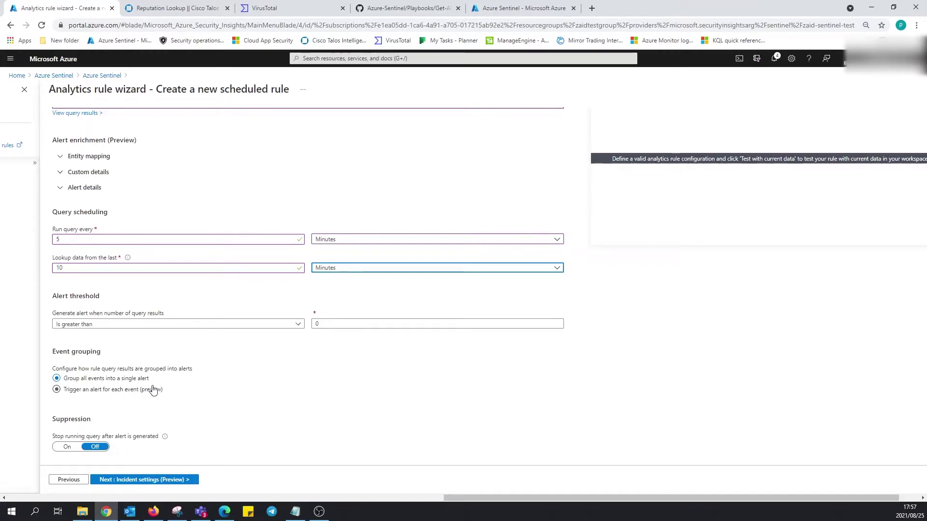
click(57, 378)
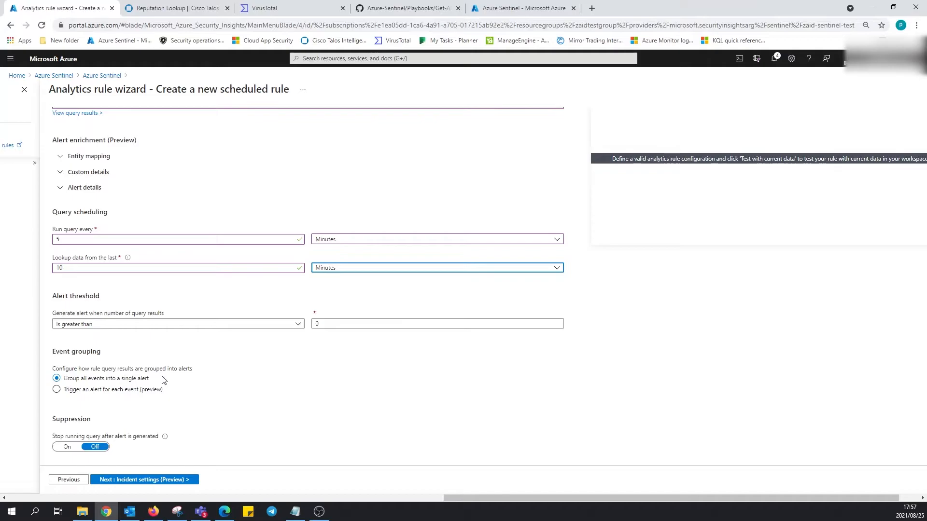
mouse_move(157, 457)
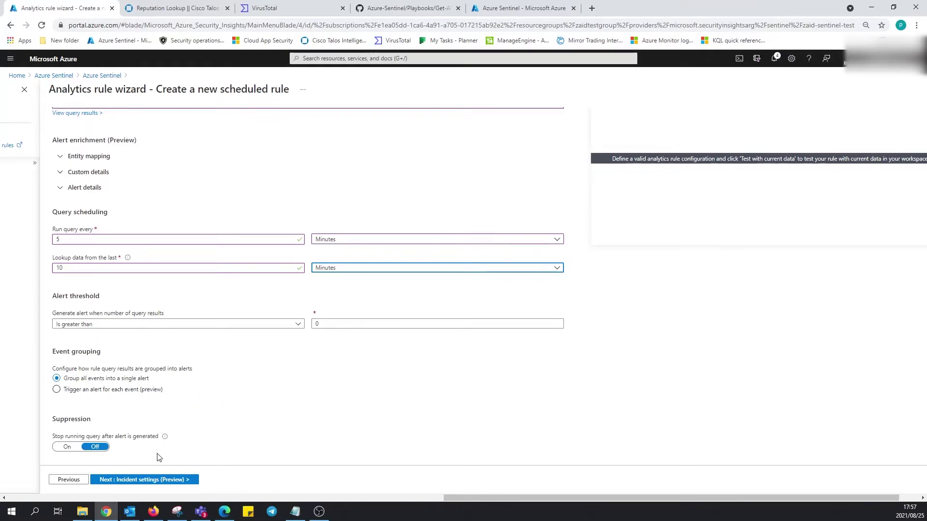
mouse_move(143, 479)
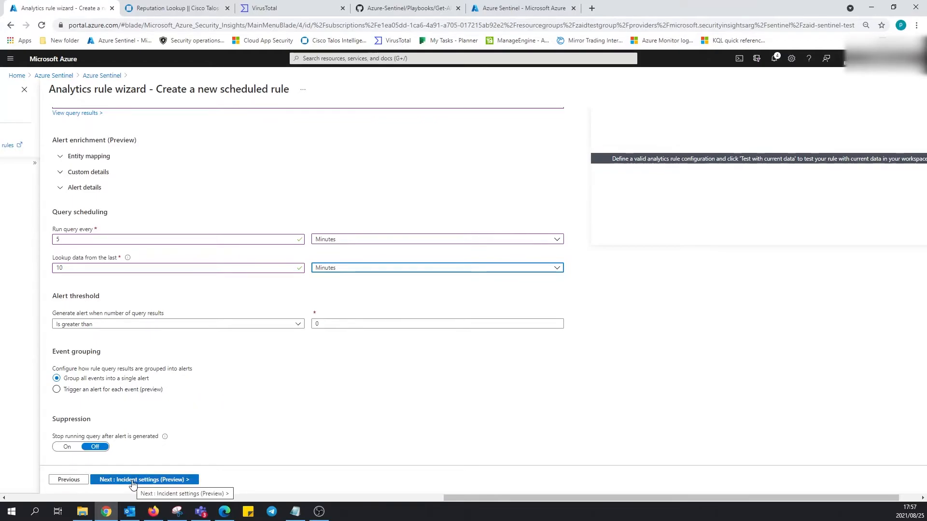
mouse_move(85, 460)
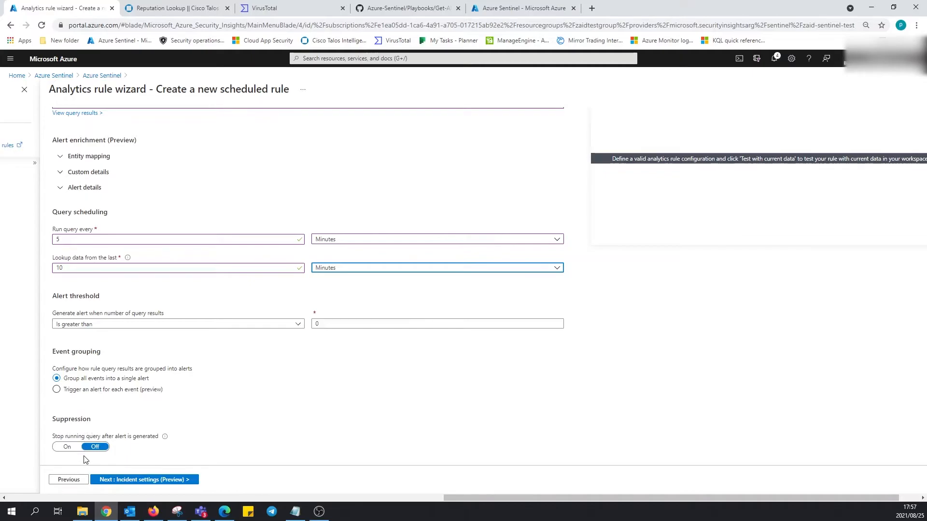
click(80, 446)
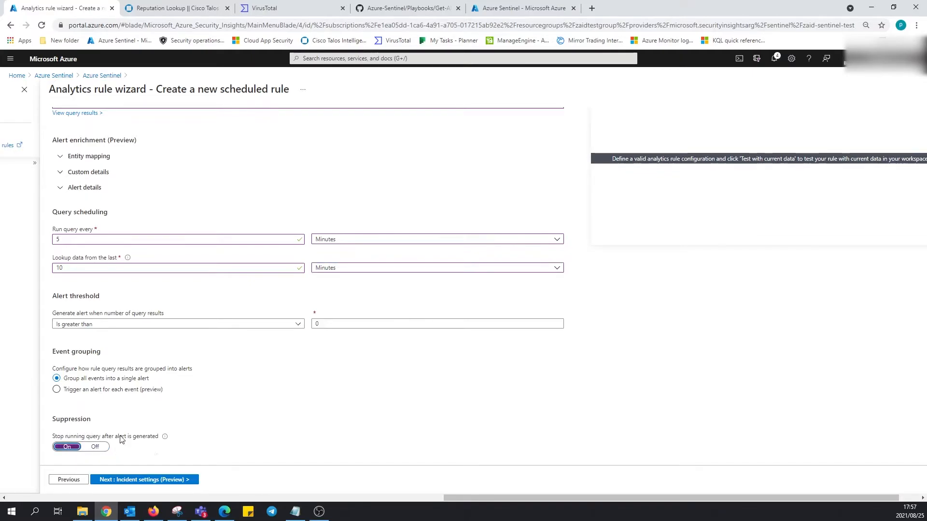
mouse_move(208, 387)
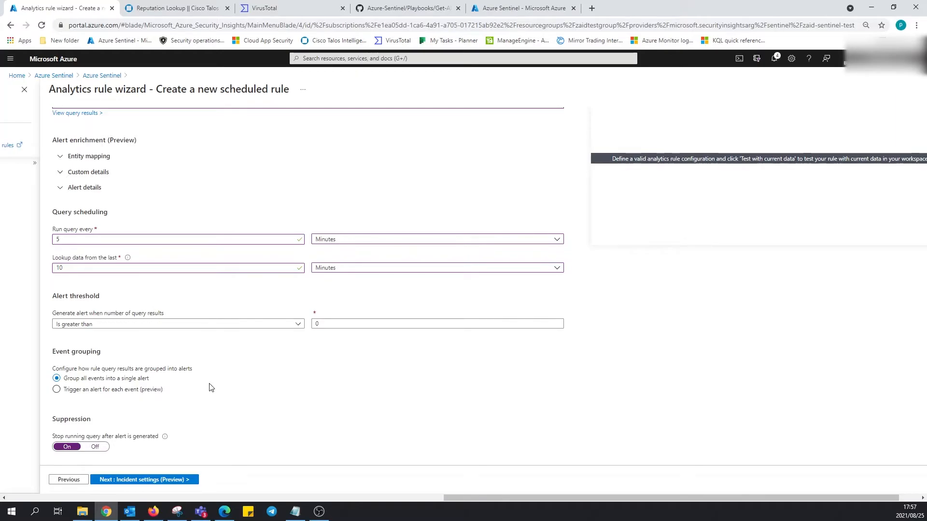
mouse_move(155, 439)
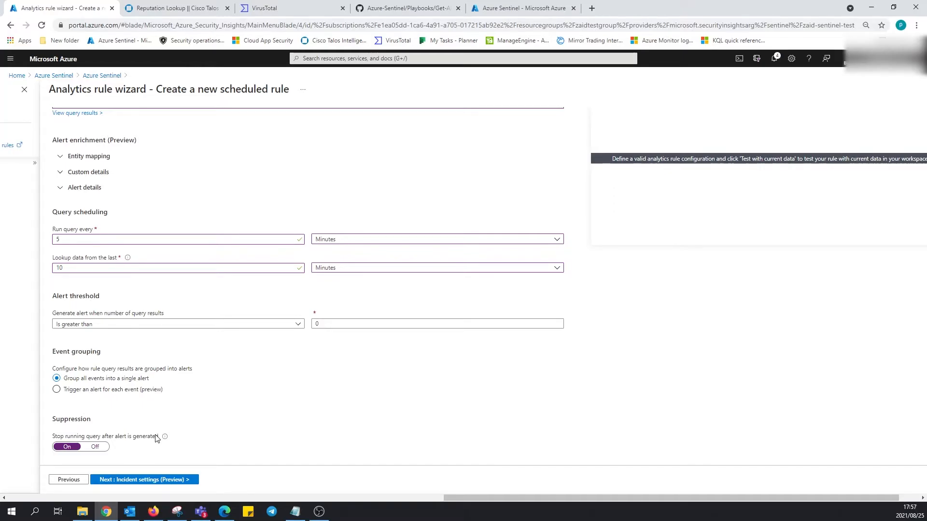
mouse_move(107, 441)
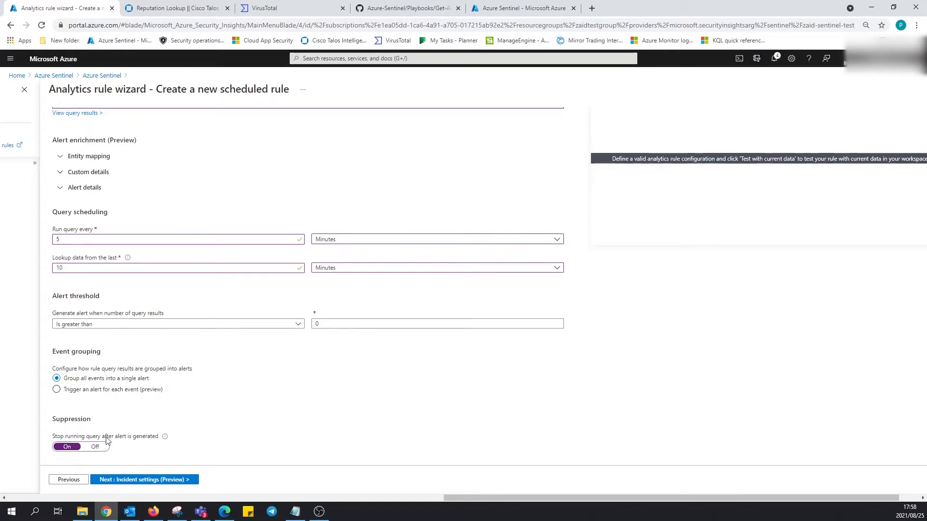
mouse_move(166, 400)
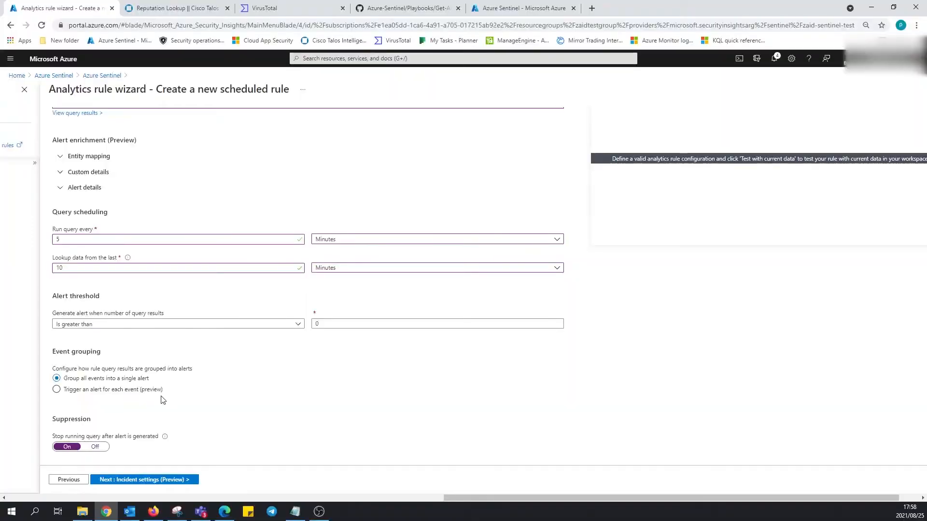
mouse_move(140, 473)
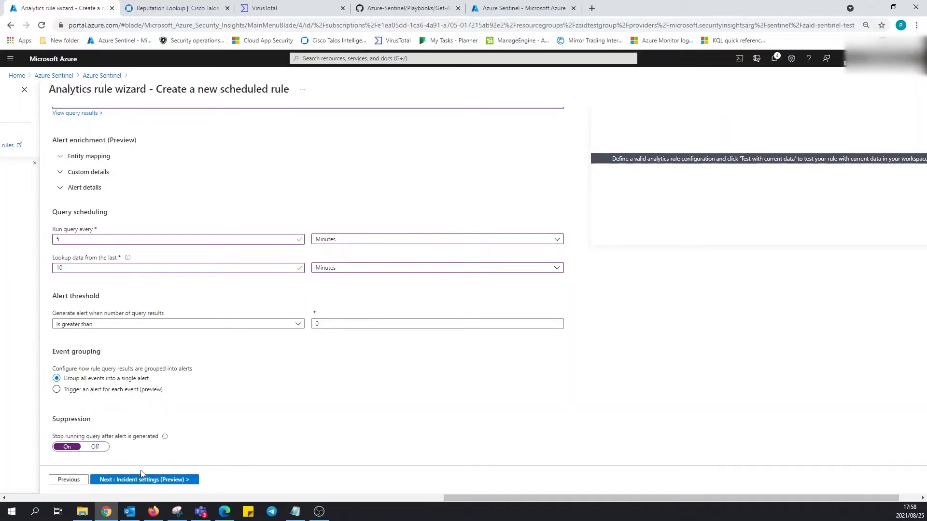
Review the incident settings, leaving incident creation enabled and alert grouping disabled.
click(144, 479)
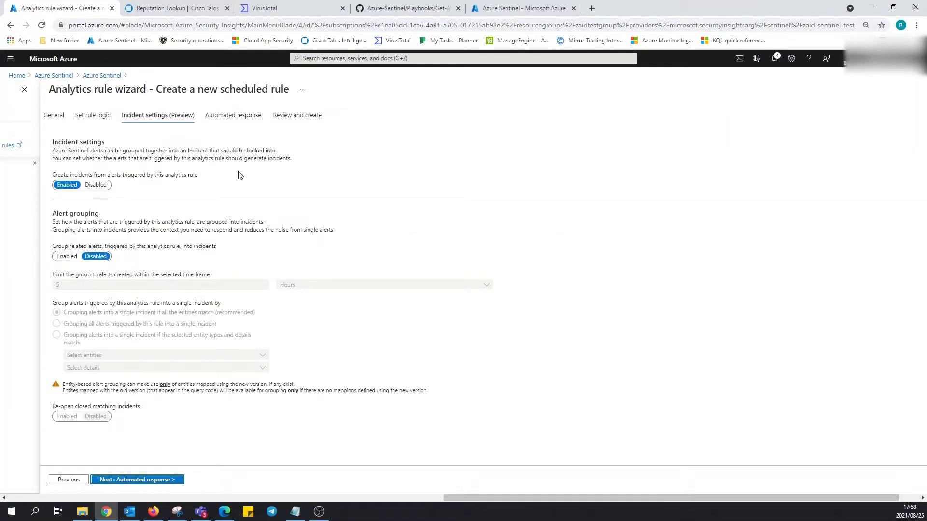
double_click(64, 150)
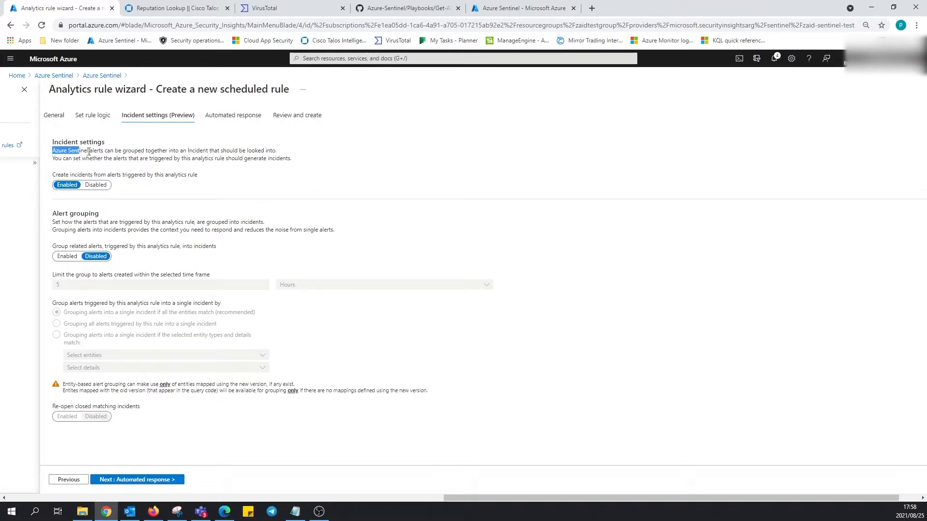
drag(52, 151, 290, 158)
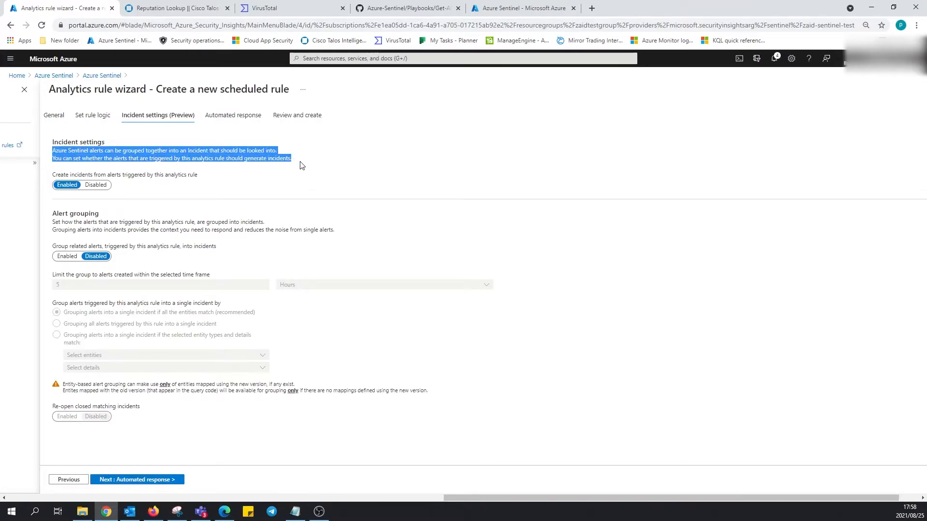
mouse_move(124, 181)
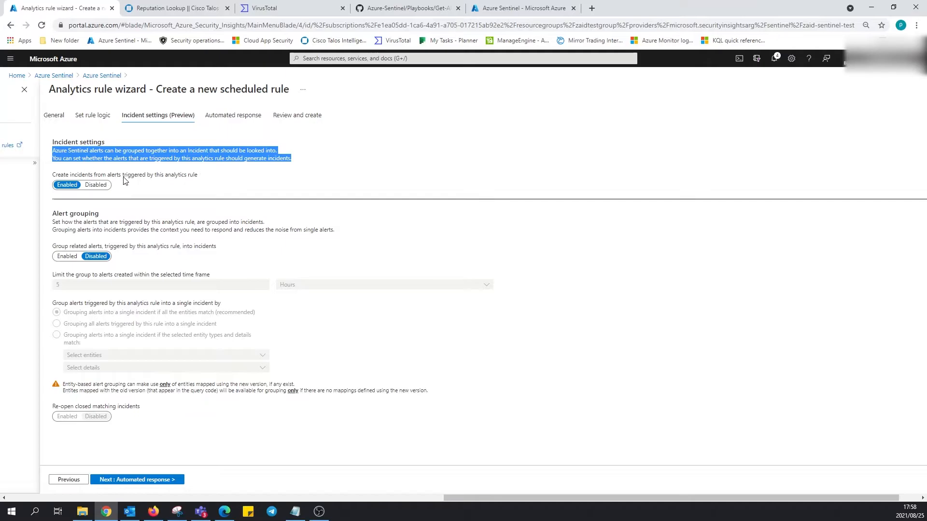
mouse_move(135, 172)
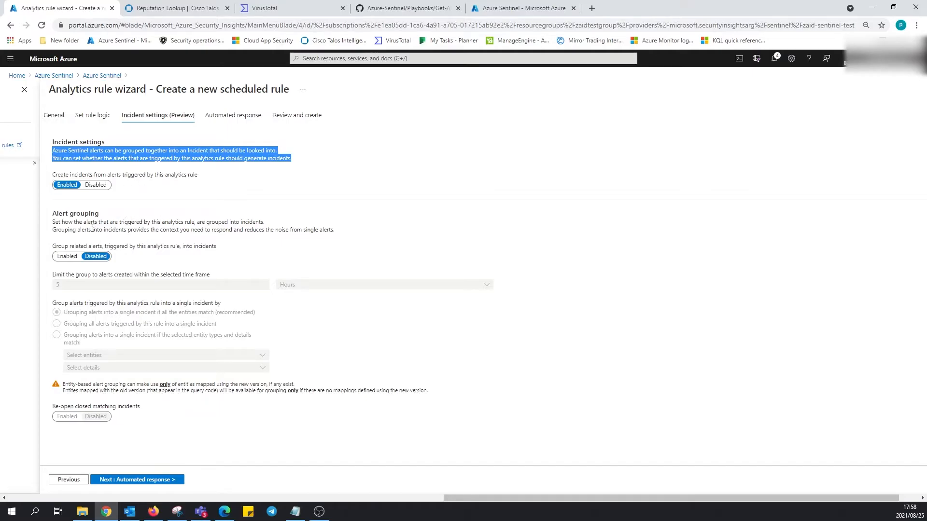
mouse_move(269, 226)
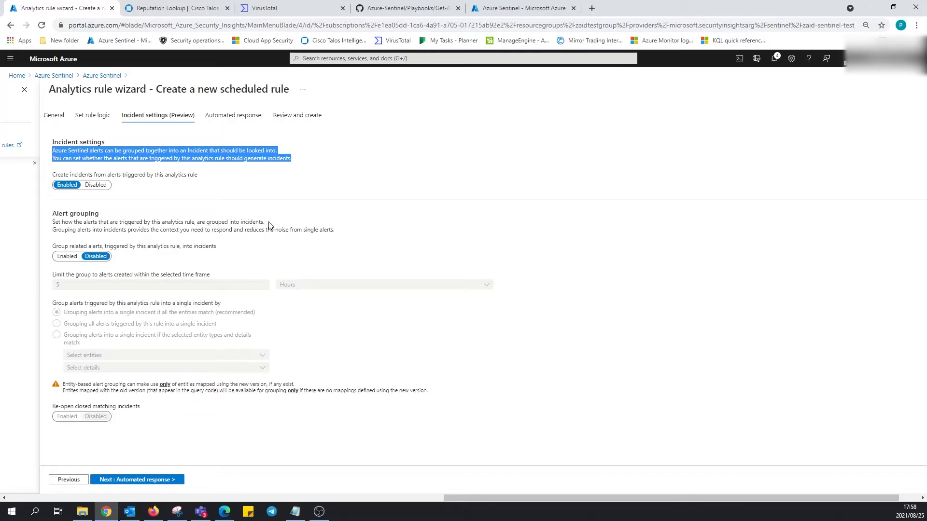
mouse_move(231, 283)
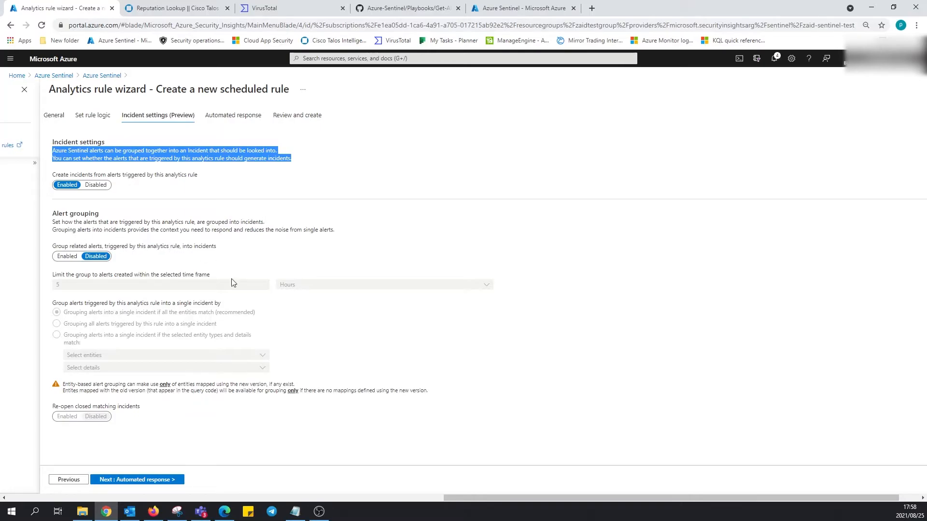
mouse_move(347, 235)
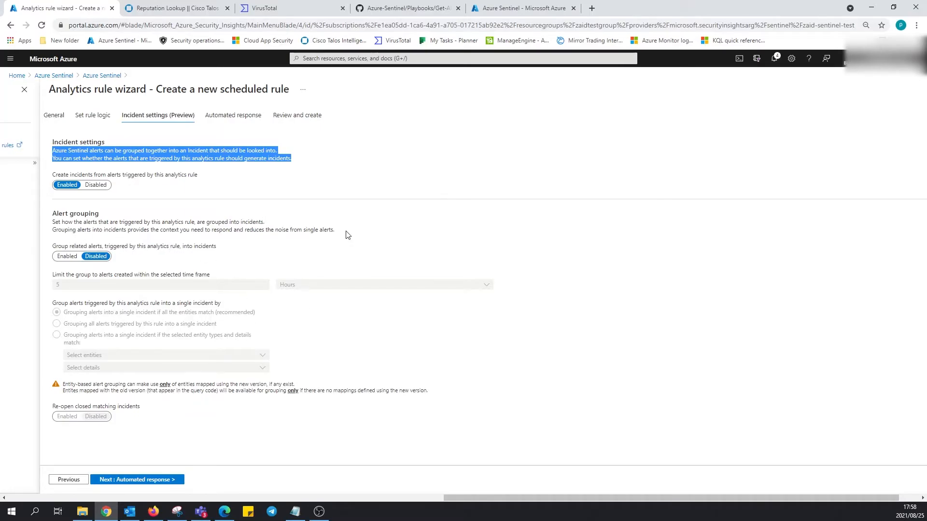
mouse_move(258, 219)
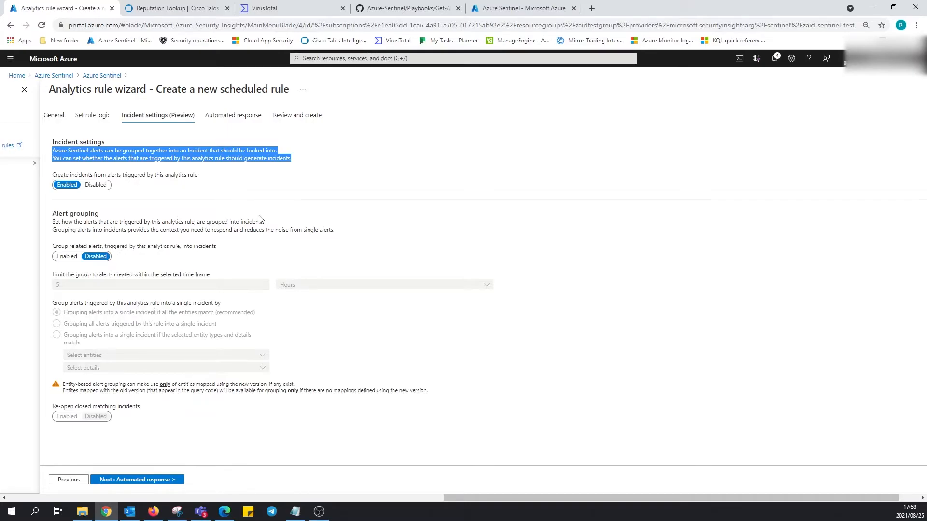
mouse_move(100, 380)
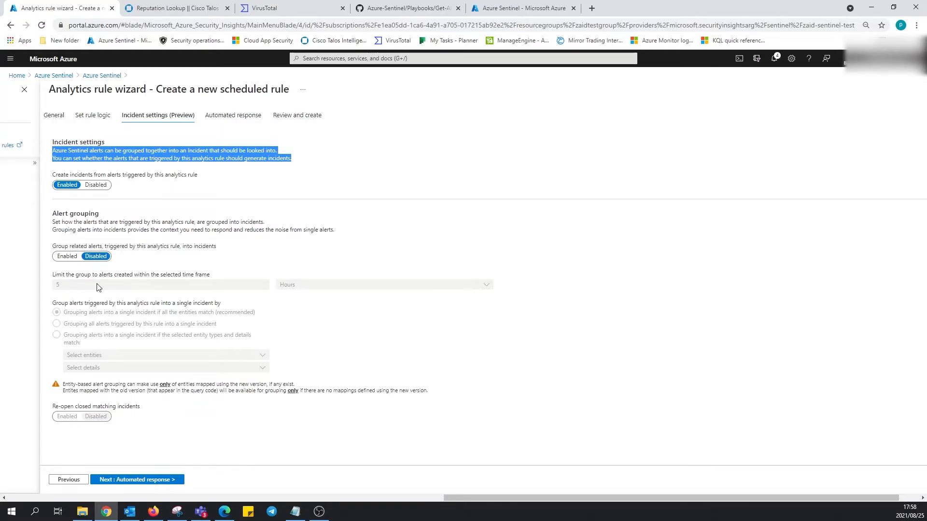
mouse_move(126, 283)
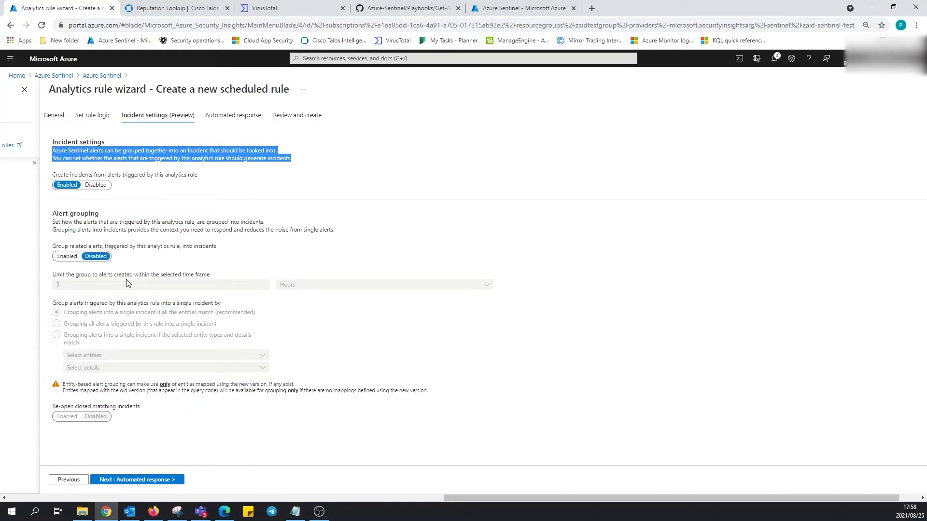
mouse_move(100, 294)
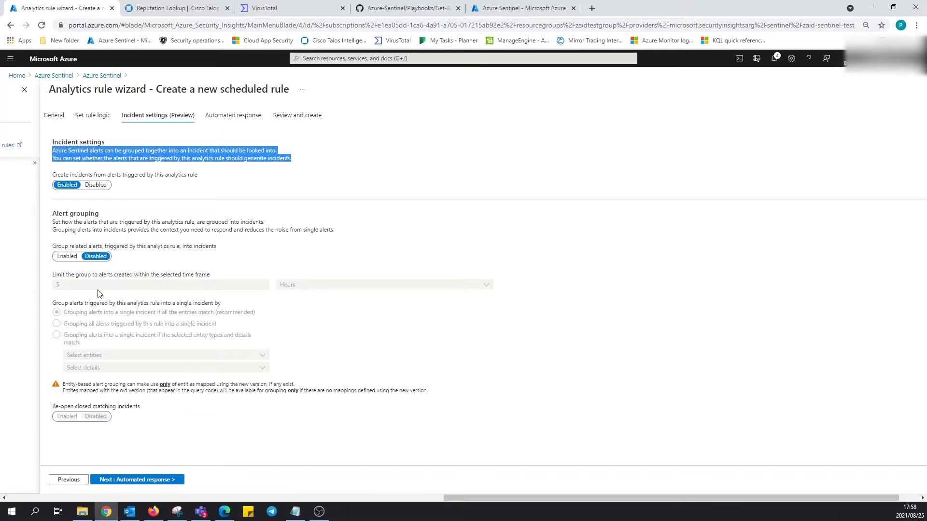
mouse_move(332, 294)
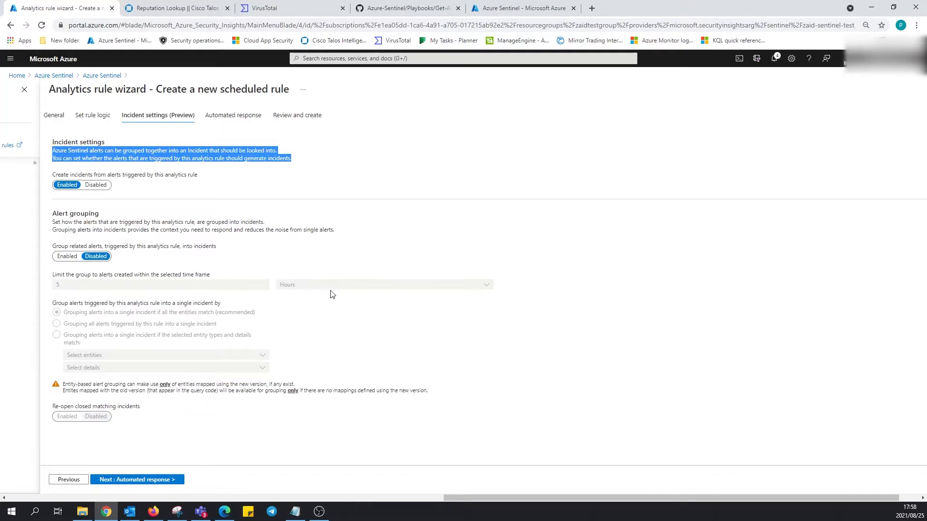
mouse_move(52, 322)
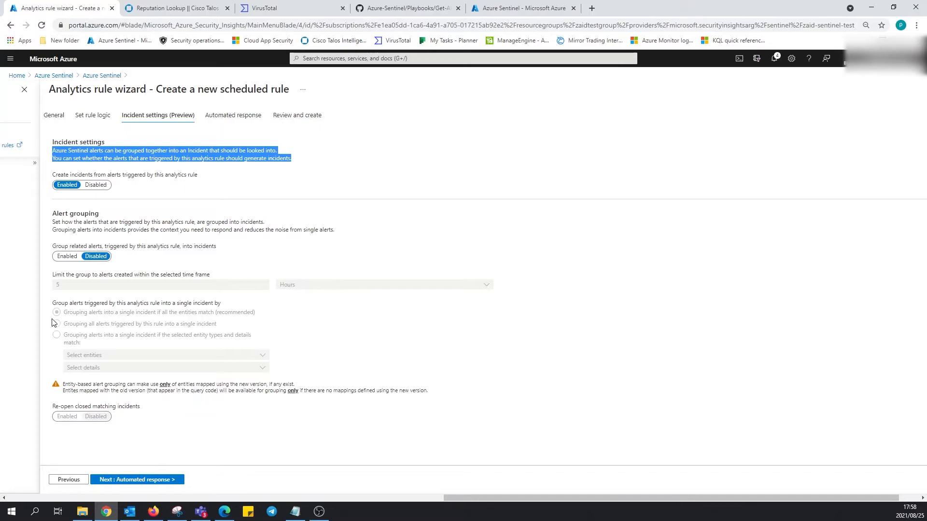
mouse_move(214, 310)
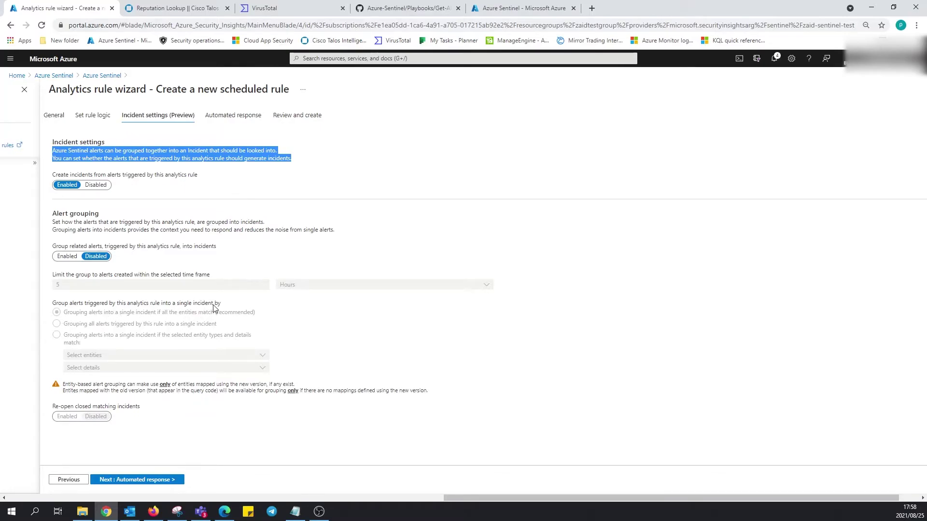
mouse_move(88, 329)
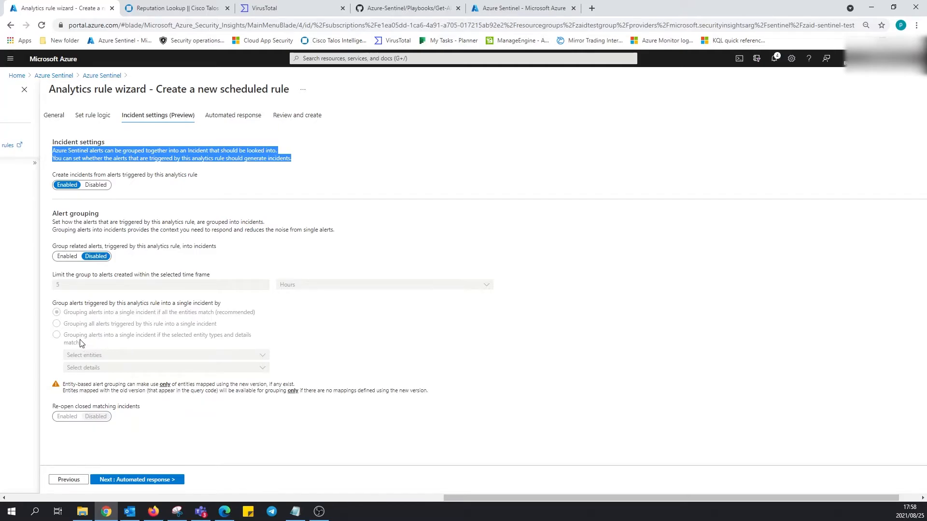
mouse_move(145, 340)
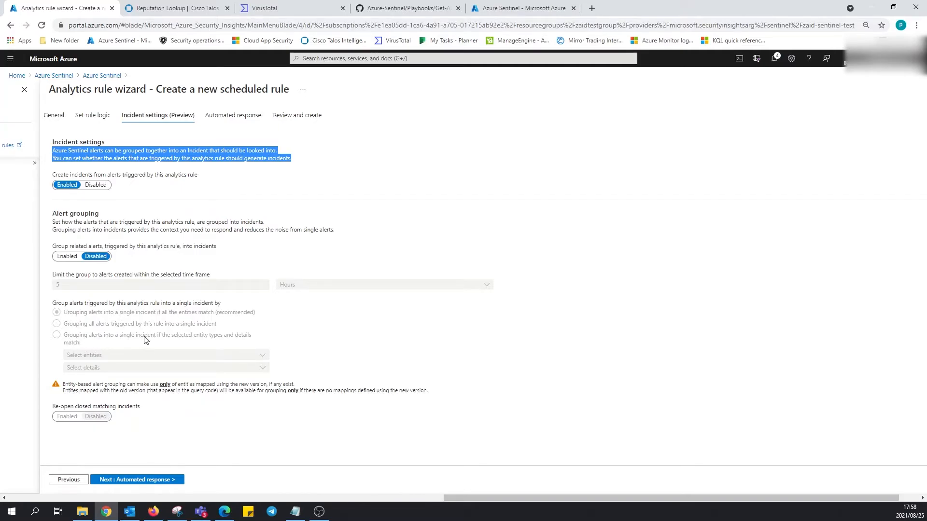
mouse_move(216, 324)
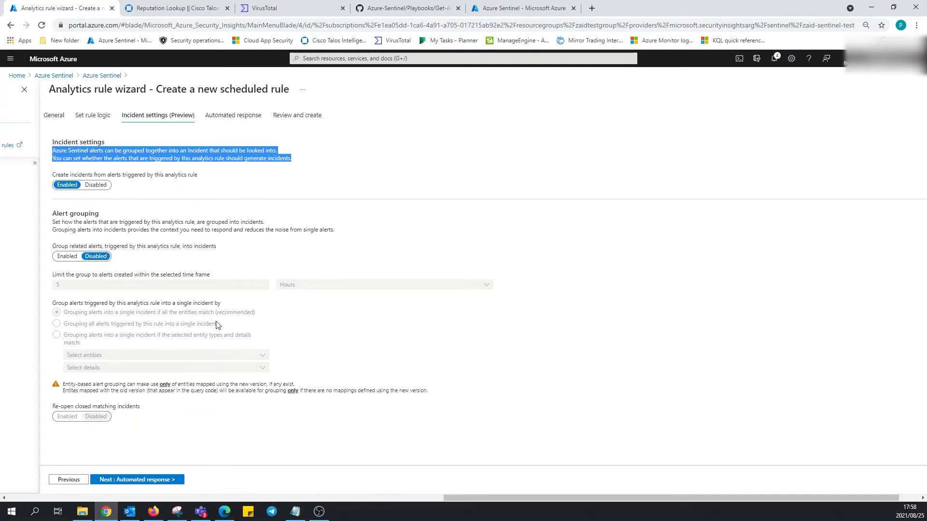
mouse_move(125, 358)
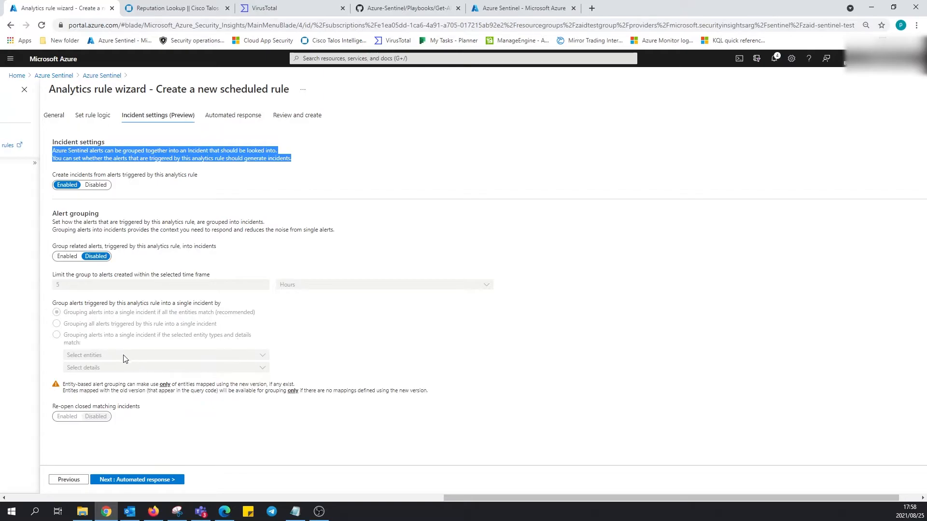
mouse_move(329, 324)
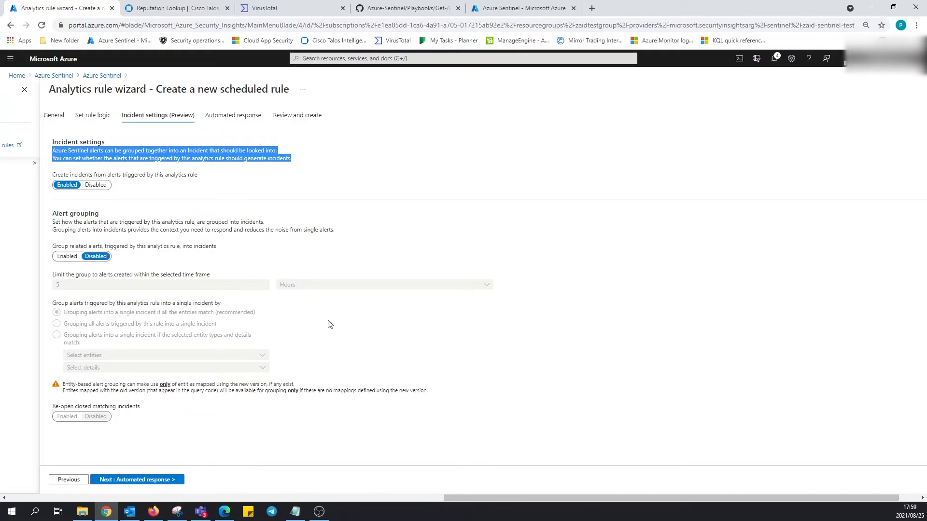
mouse_move(258, 366)
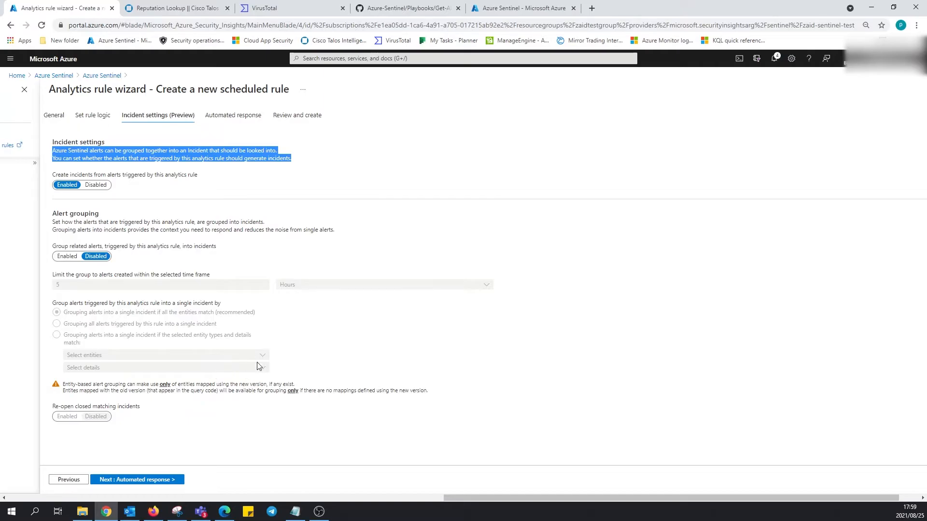
mouse_move(288, 361)
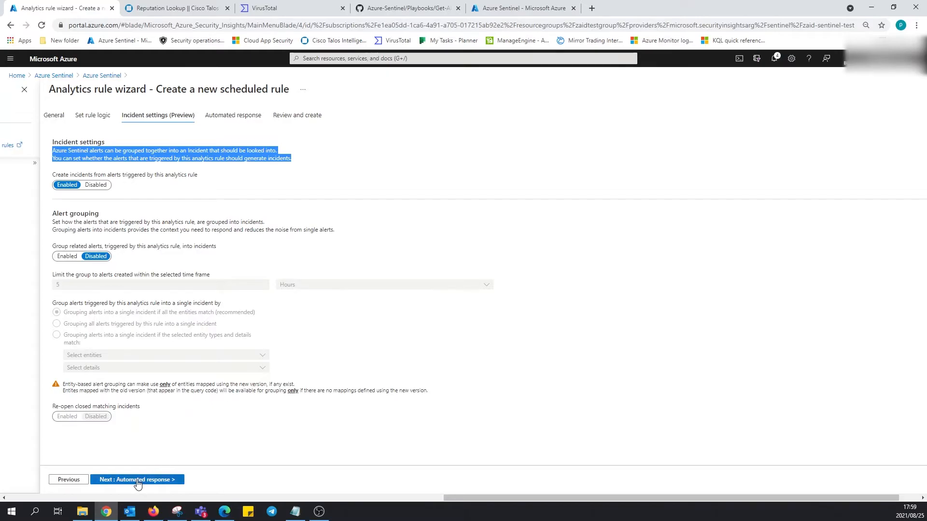
Review the automated response step with no playbooks or automation rules attached.
click(136, 479)
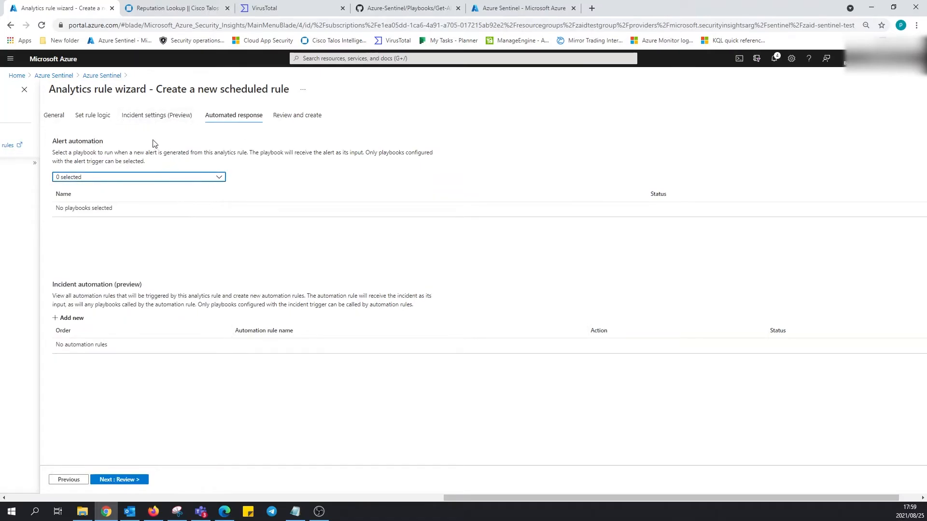
mouse_move(247, 171)
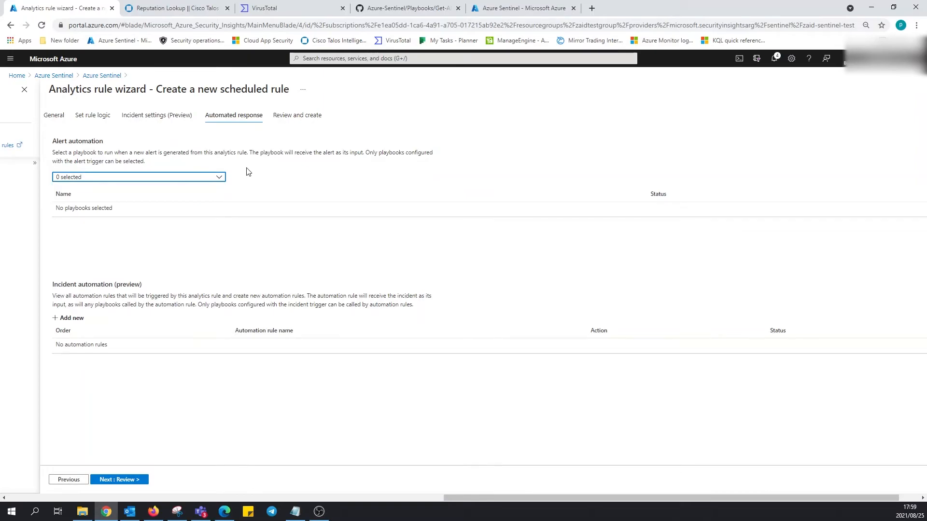
mouse_move(146, 207)
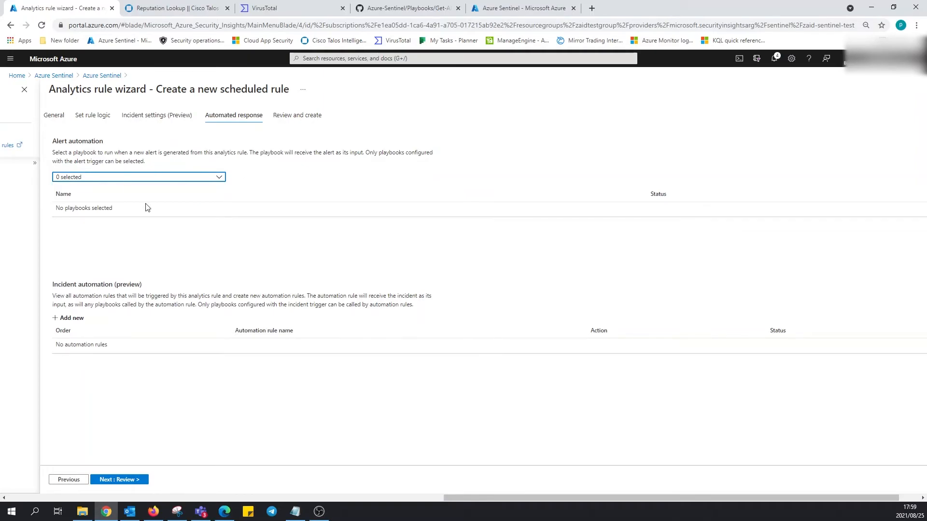
mouse_move(210, 209)
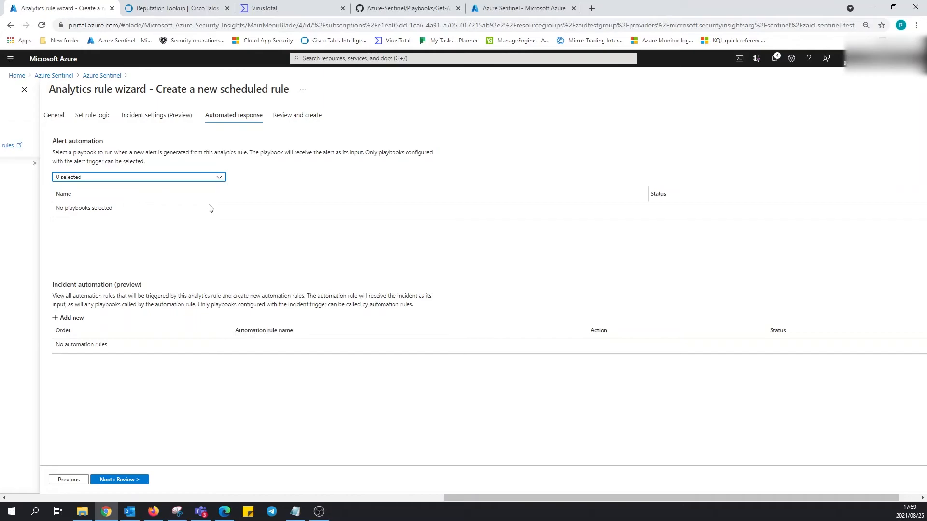
mouse_move(244, 162)
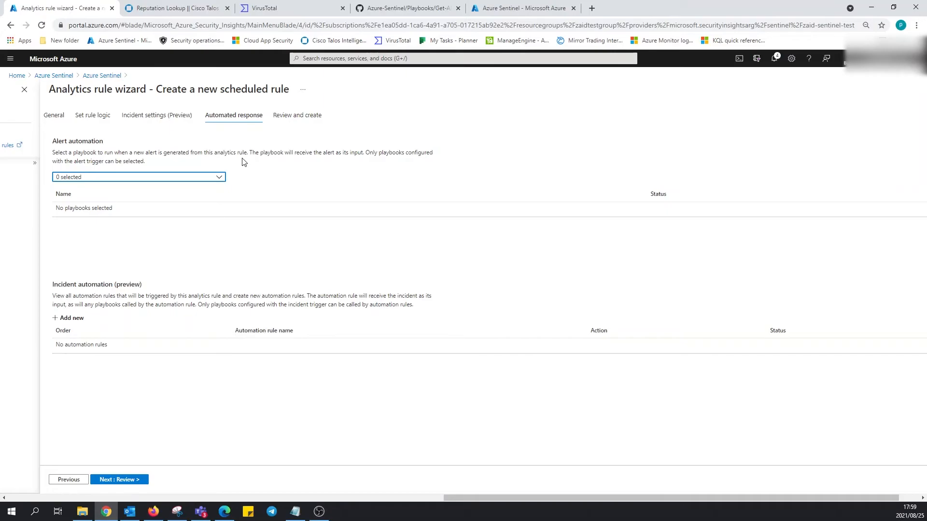
mouse_move(214, 209)
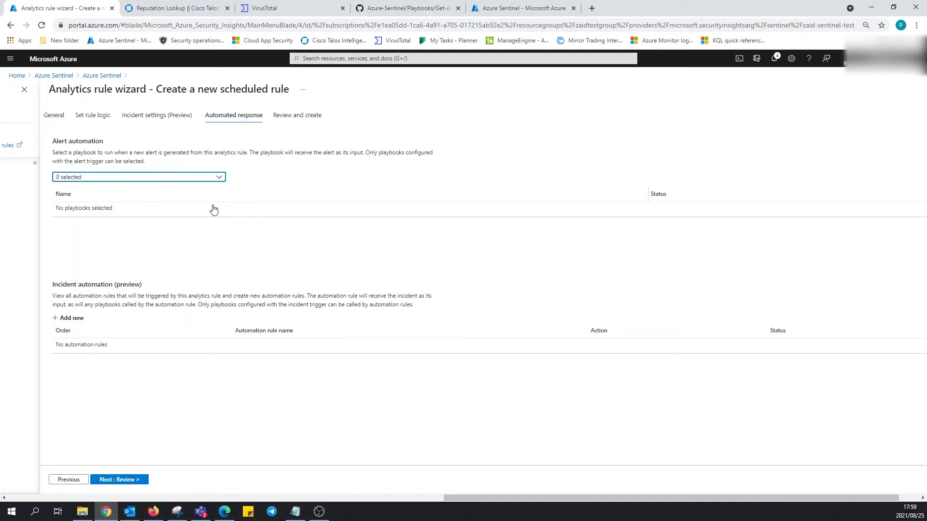
mouse_move(246, 207)
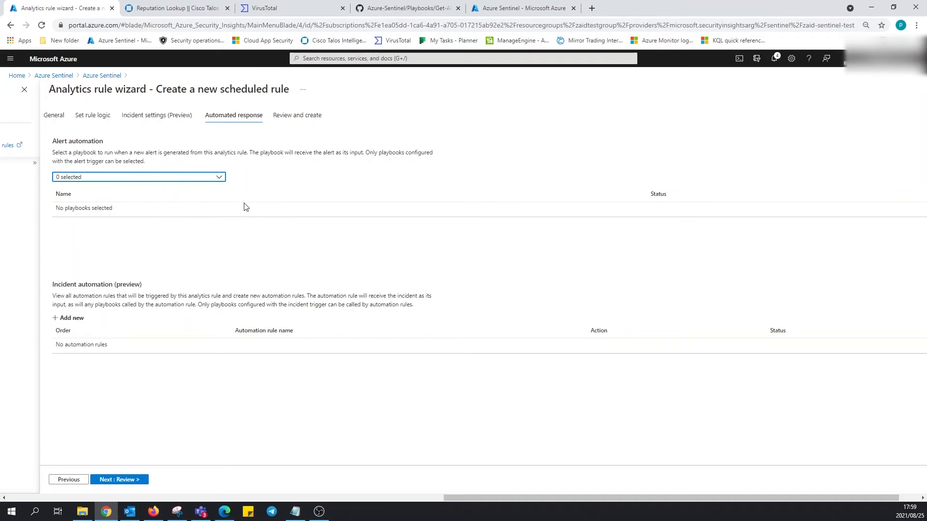
mouse_move(178, 218)
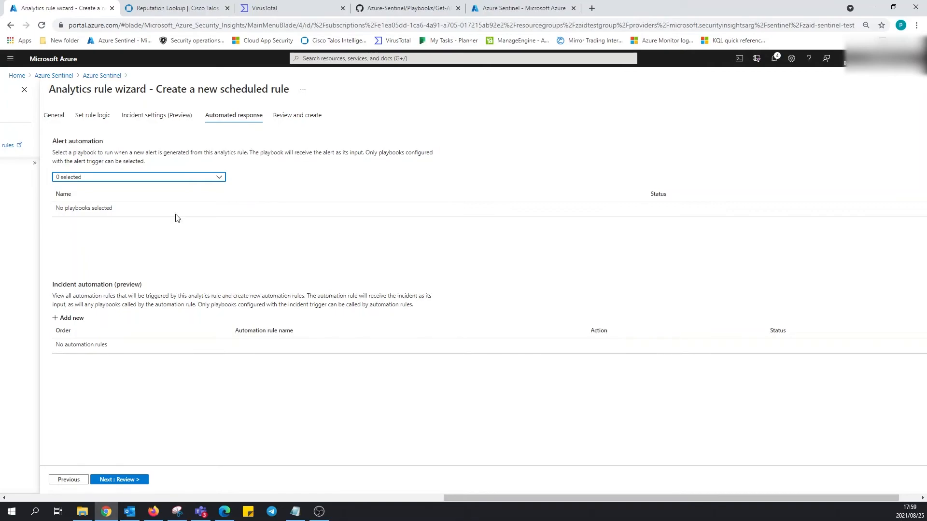
mouse_move(245, 163)
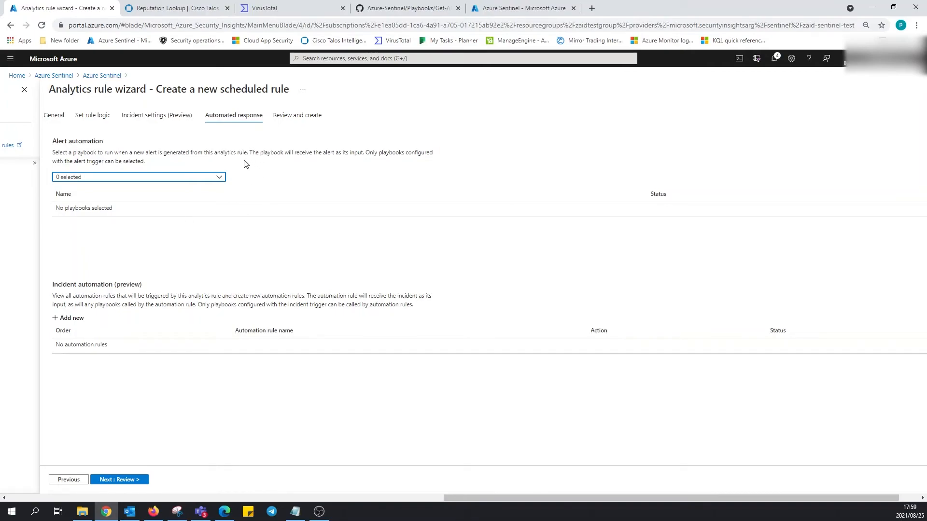
mouse_move(112, 319)
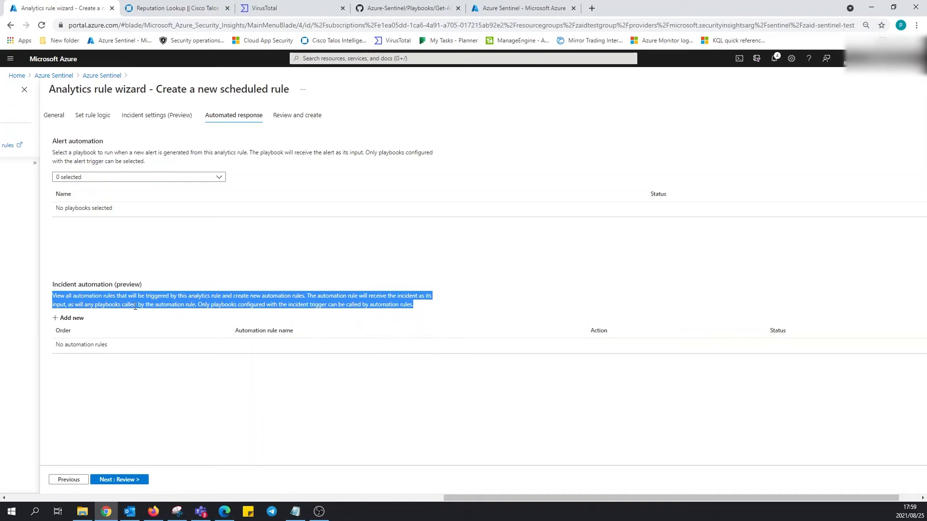
mouse_move(208, 313)
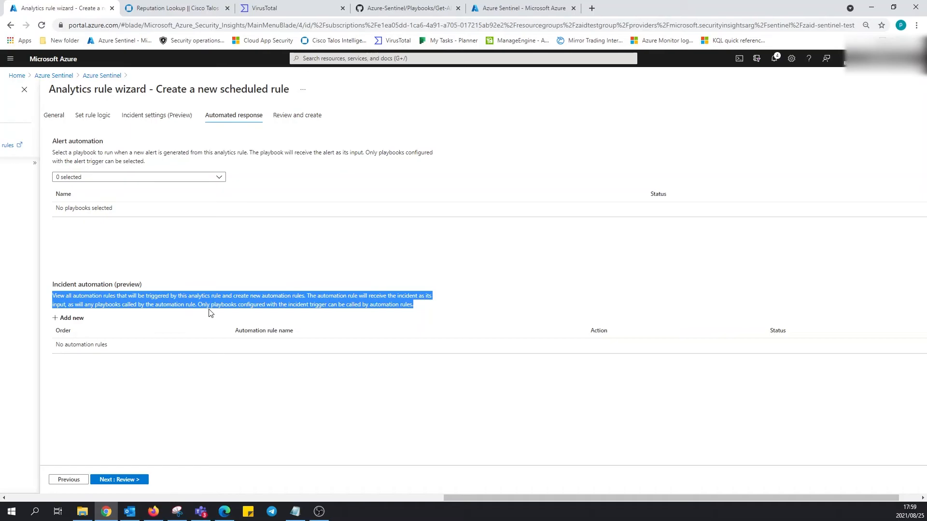
mouse_move(337, 271)
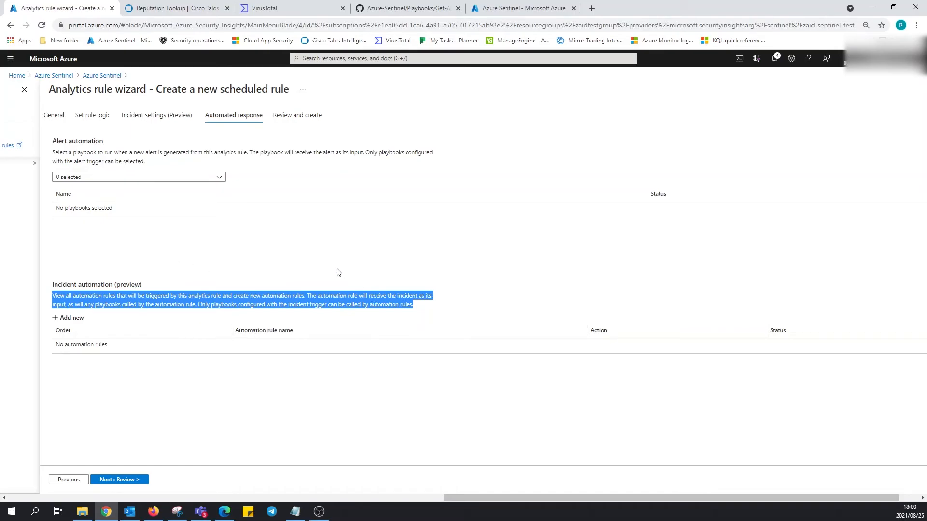
click(404, 349)
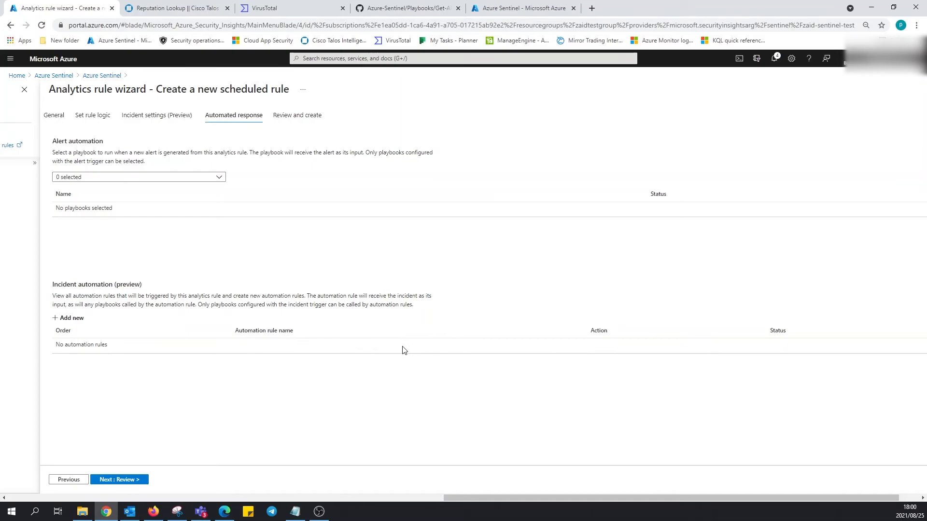
mouse_move(365, 294)
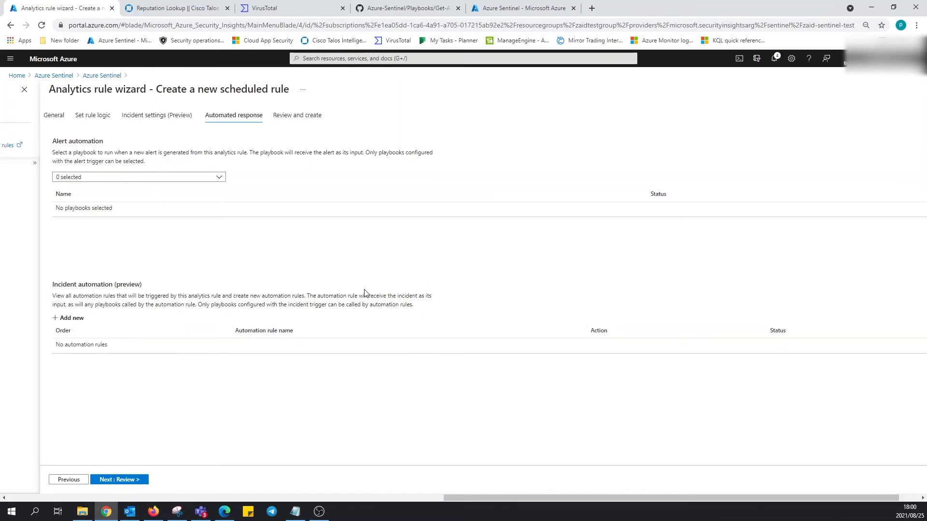
mouse_move(241, 375)
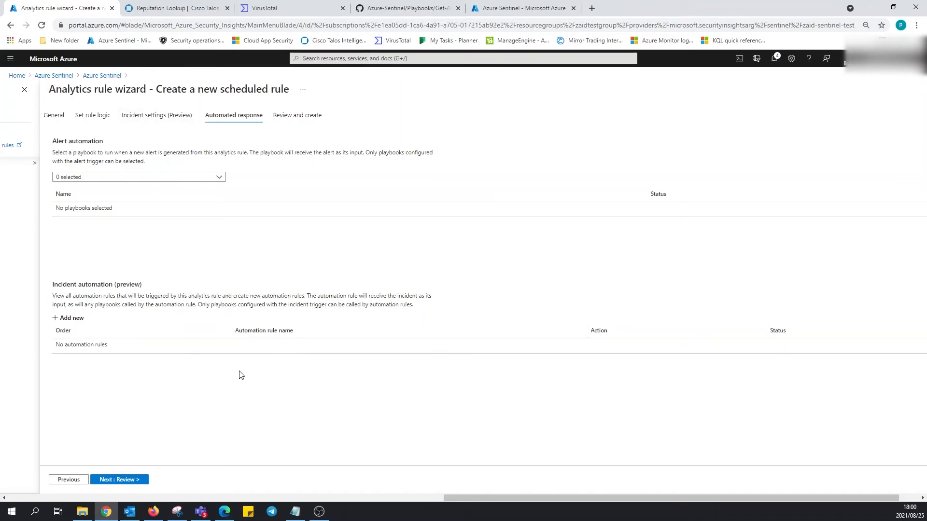
mouse_move(119, 479)
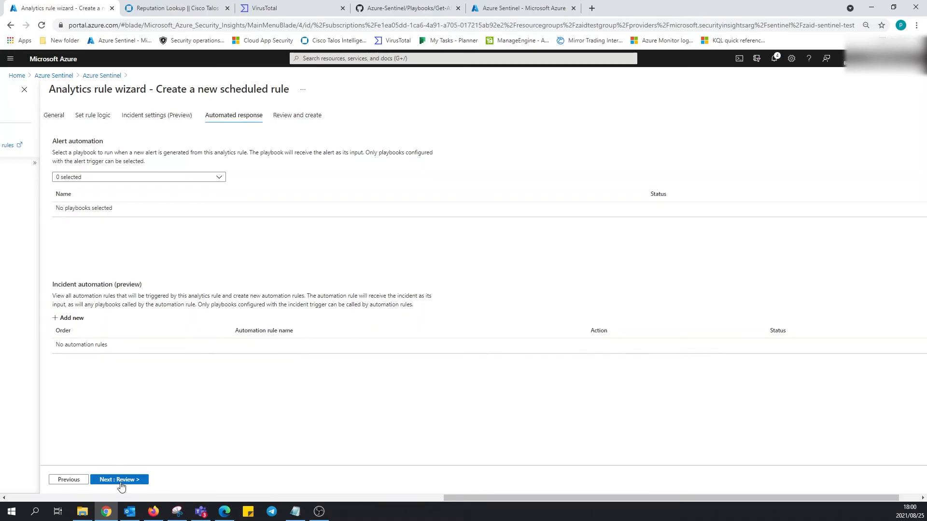
Check the review summary: validation passed, account filter and suppression setting confirmed.
click(118, 479)
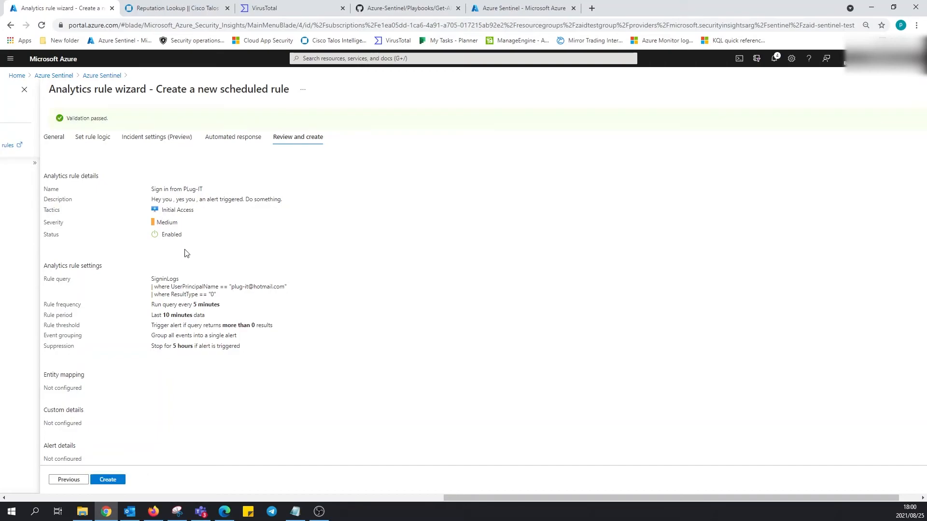
mouse_move(189, 258)
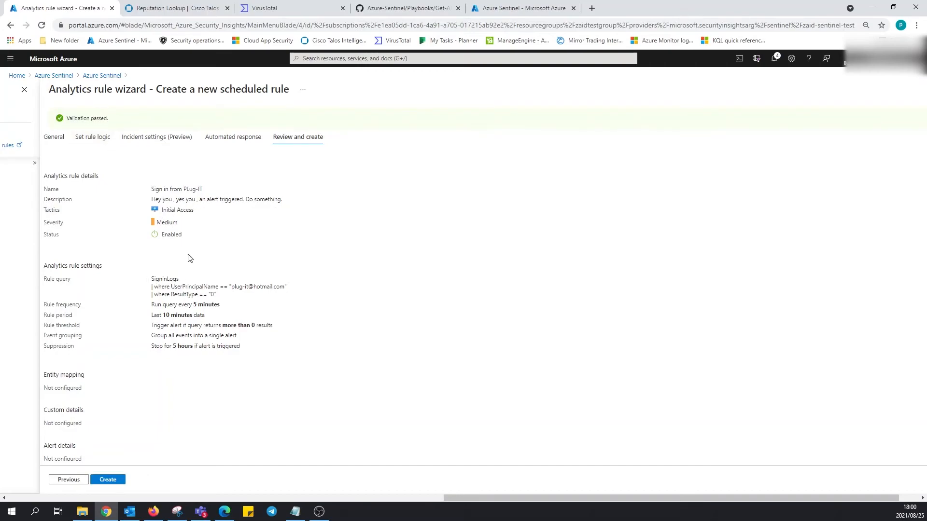
mouse_move(182, 410)
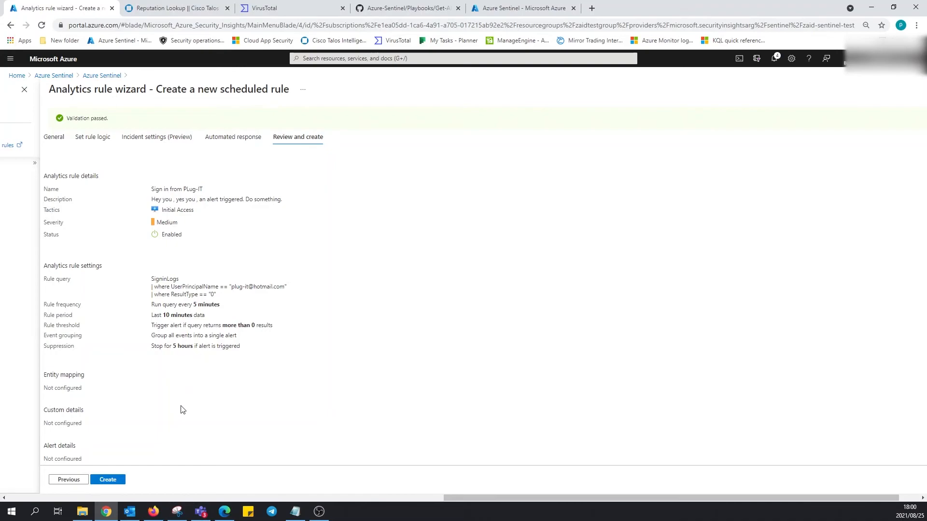
mouse_move(226, 328)
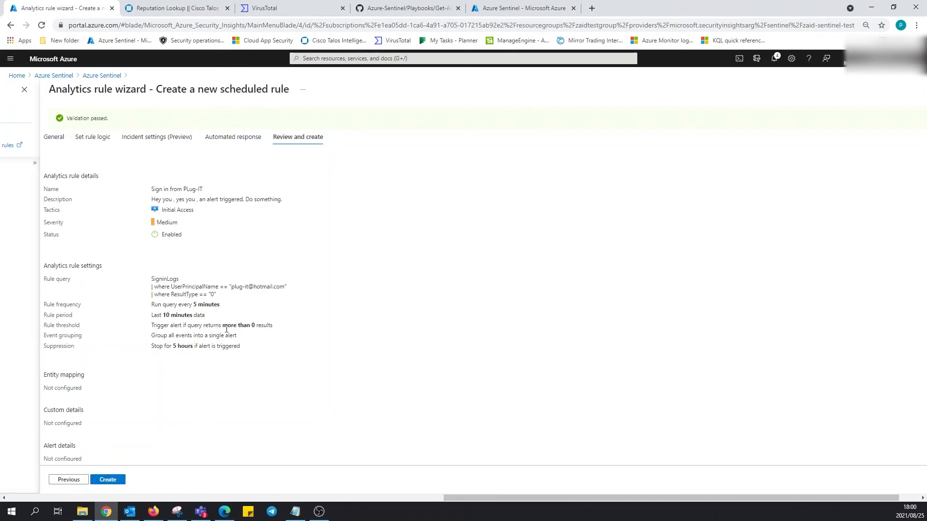
mouse_move(242, 299)
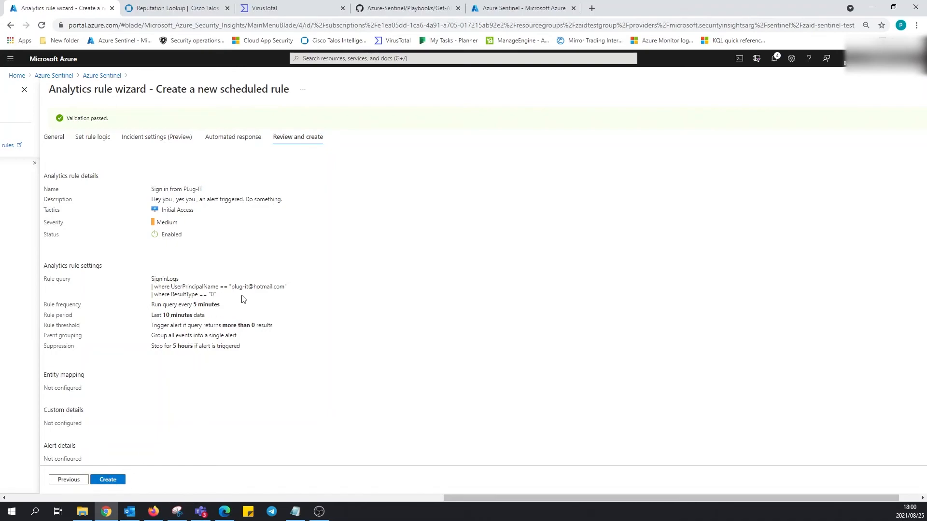
double_click(257, 287)
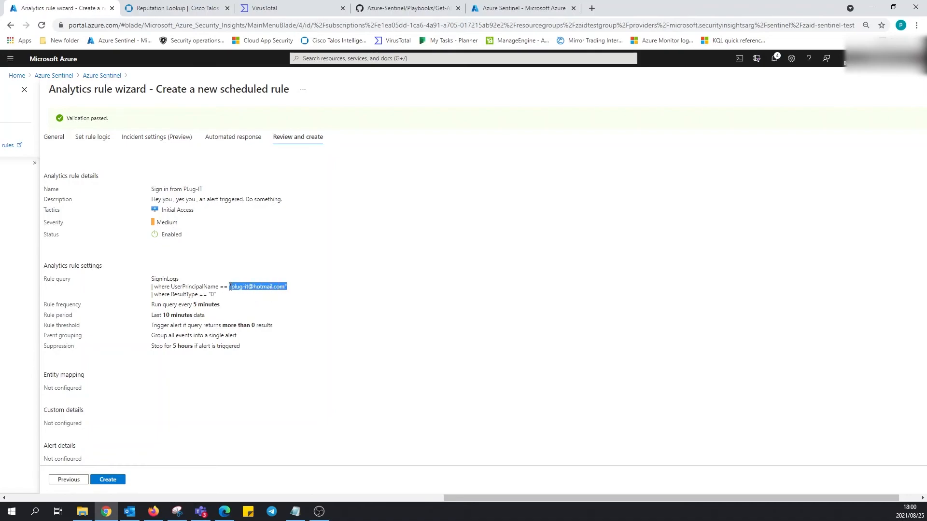
mouse_move(216, 303)
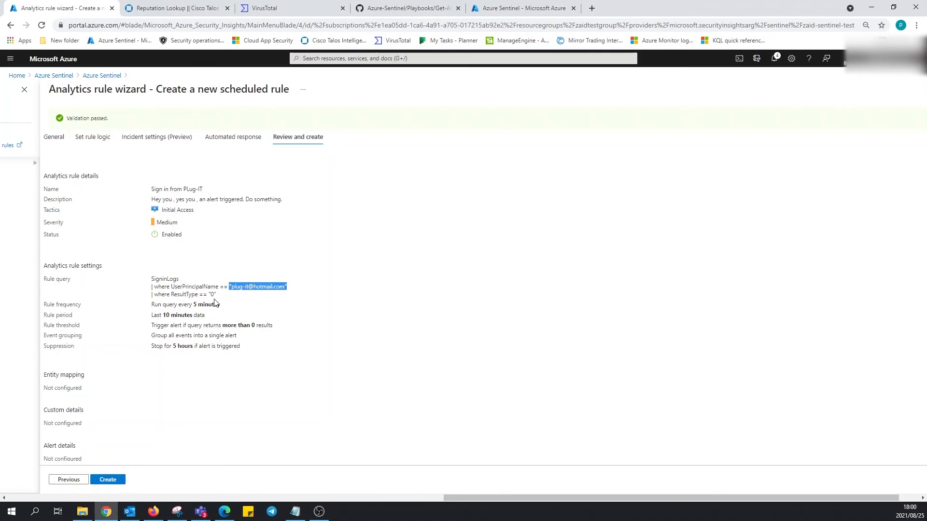
mouse_move(206, 316)
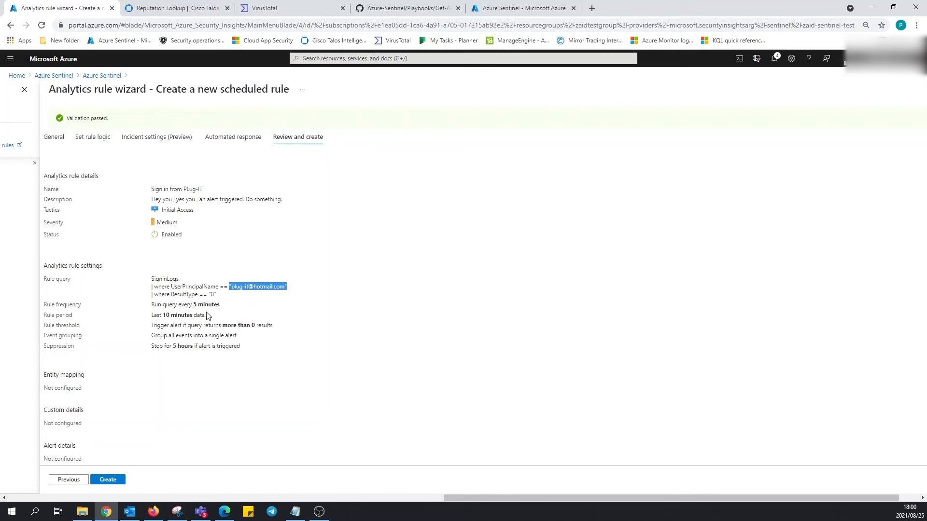
mouse_move(229, 323)
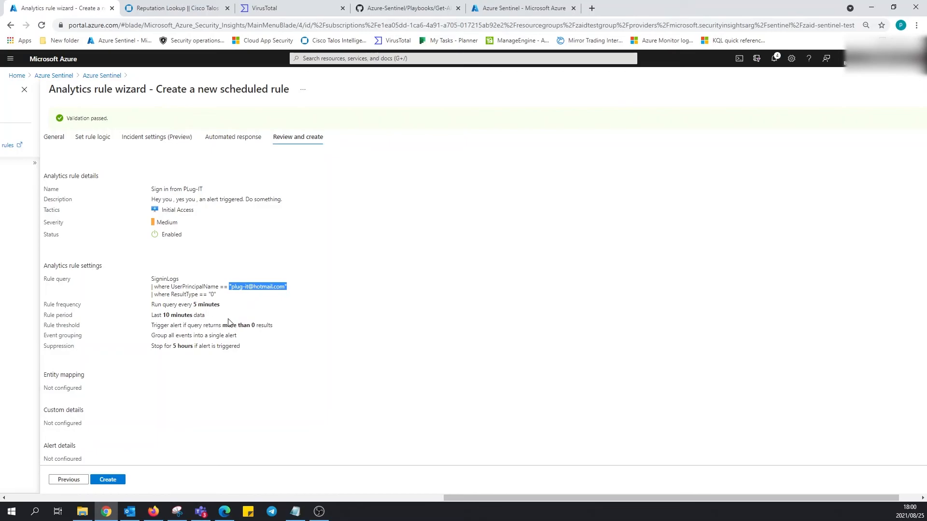
mouse_move(261, 336)
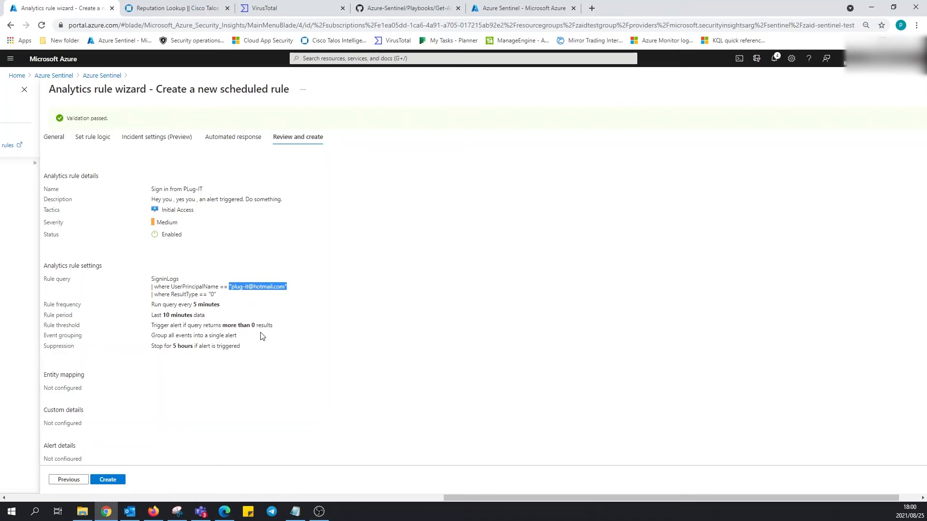
mouse_move(281, 330)
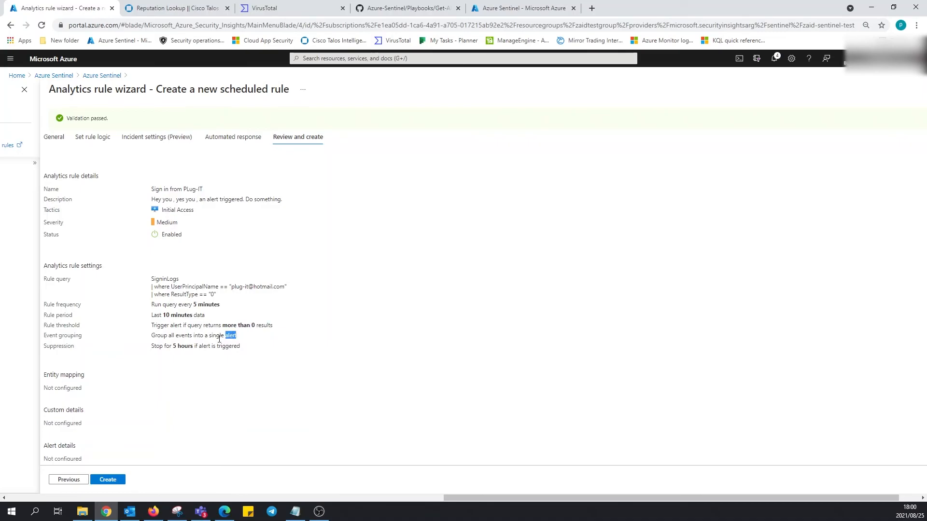
mouse_move(151, 346)
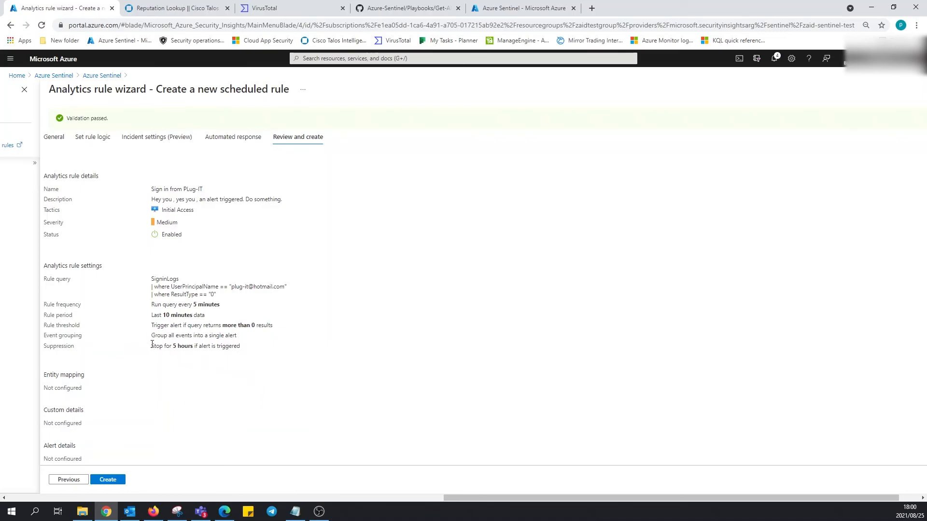
double_click(195, 345)
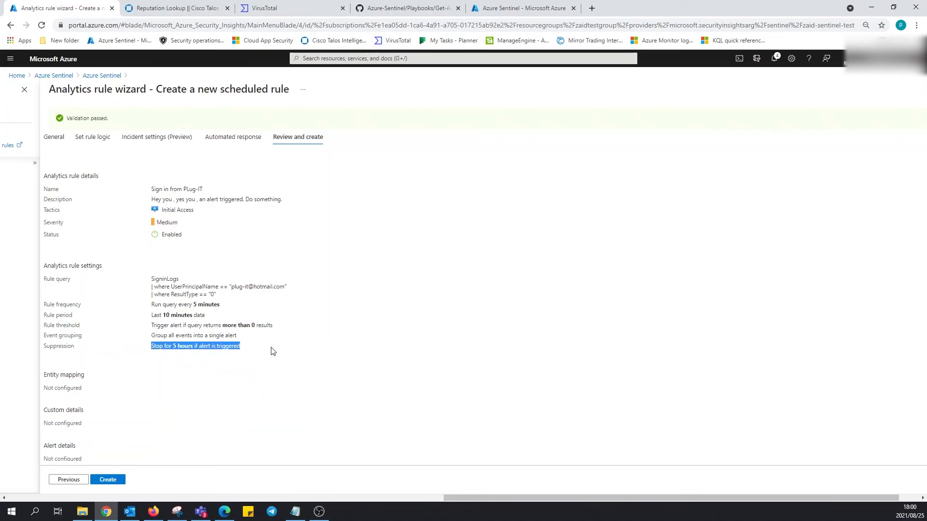
mouse_move(266, 364)
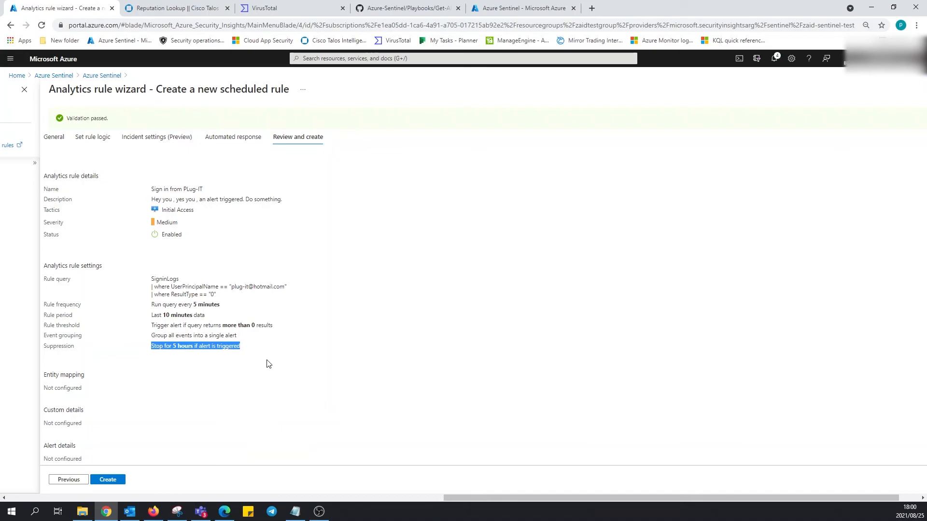
mouse_move(255, 374)
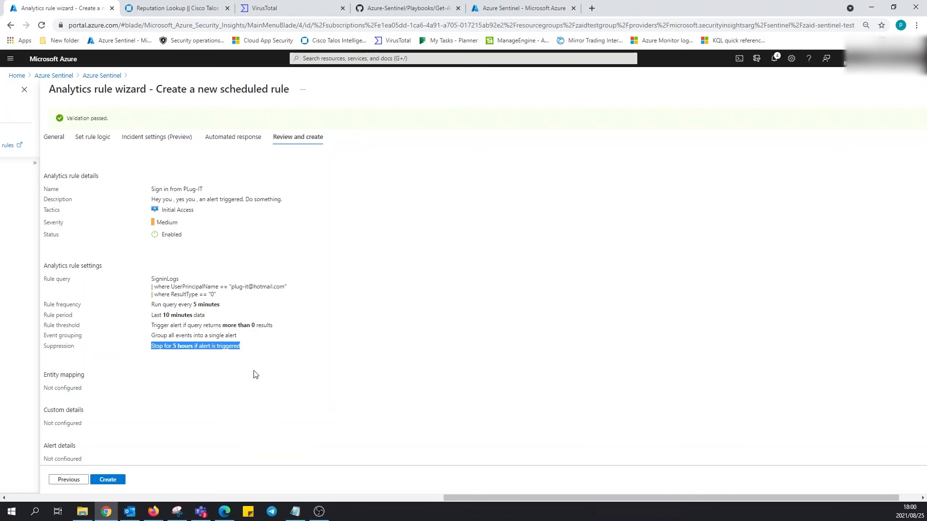
Create the 'Sign in from PLug-IT' scheduled analytics rule.
click(108, 480)
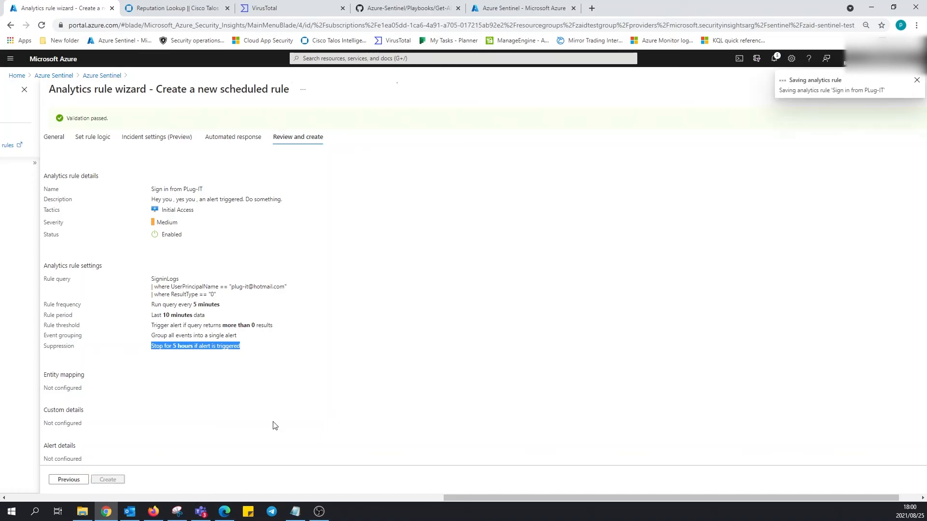
mouse_move(321, 390)
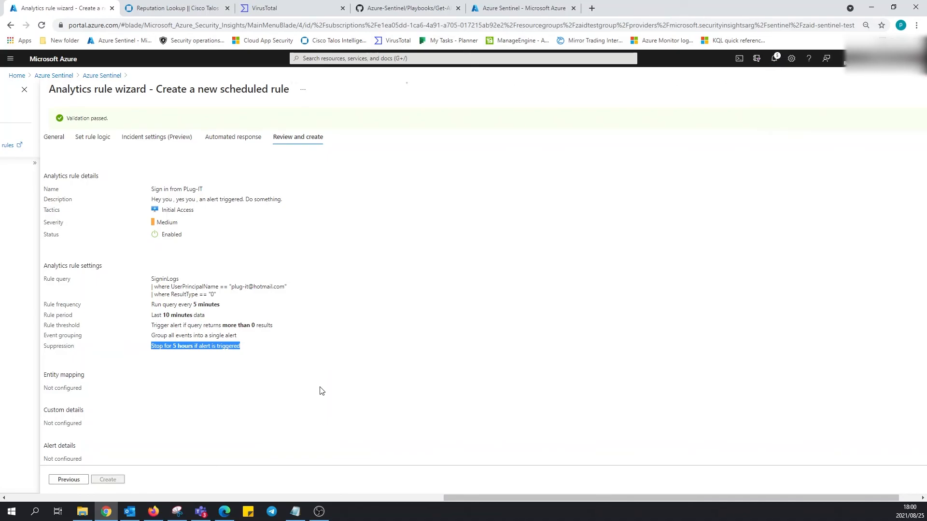
click(107, 479)
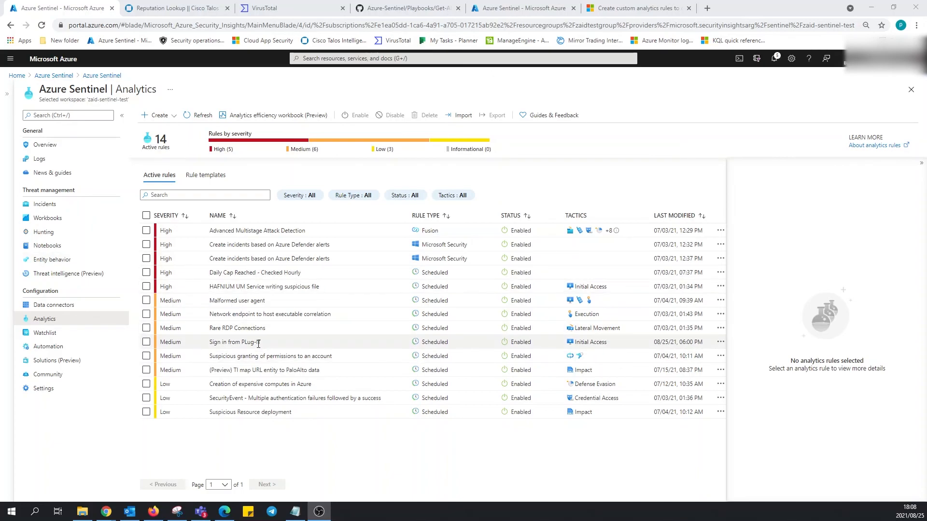
Show the Sign in from PLug-IT rule's details: query, 5-minute frequency, 10-minute period.
click(235, 342)
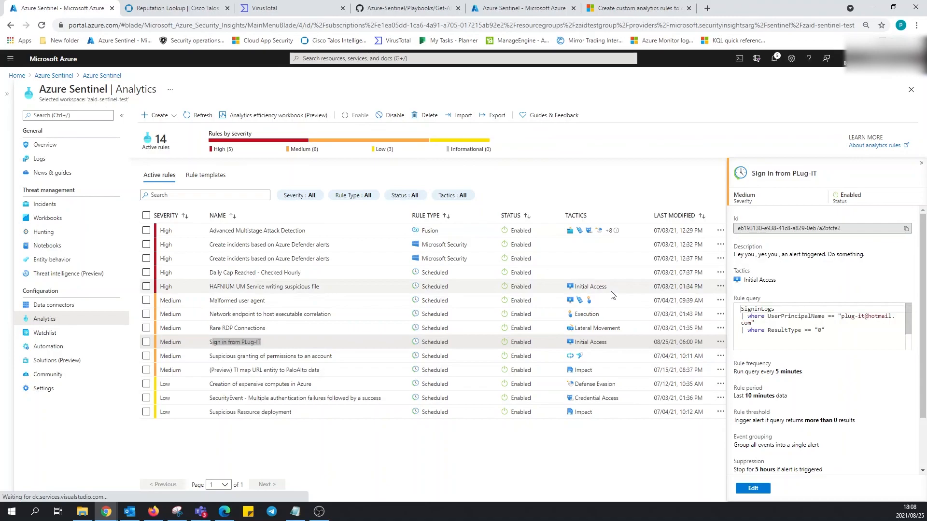
mouse_move(629, 274)
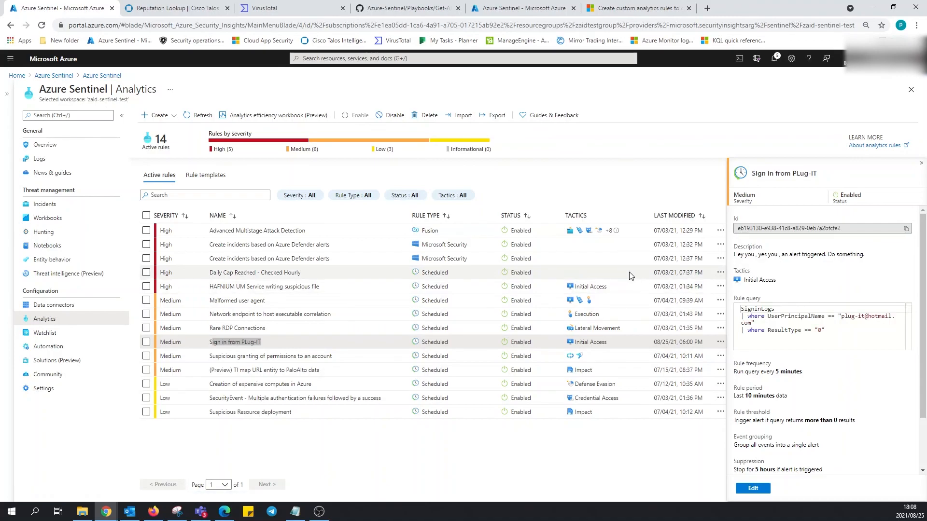